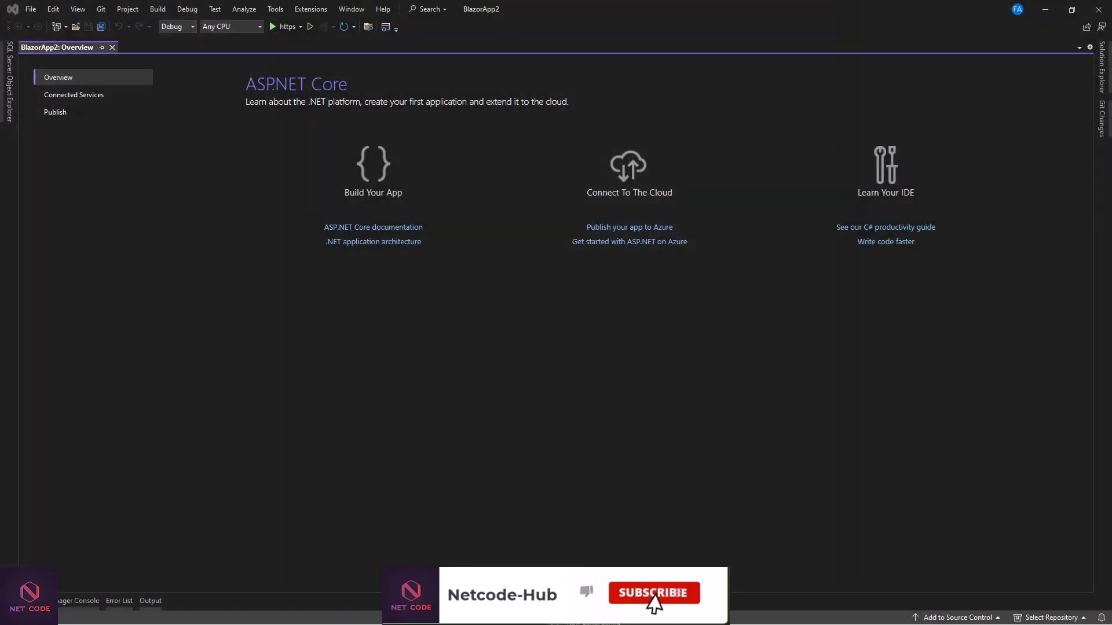
- Bring up Solution Explorer showing the BlazorApp2 project structure
click(652, 593)
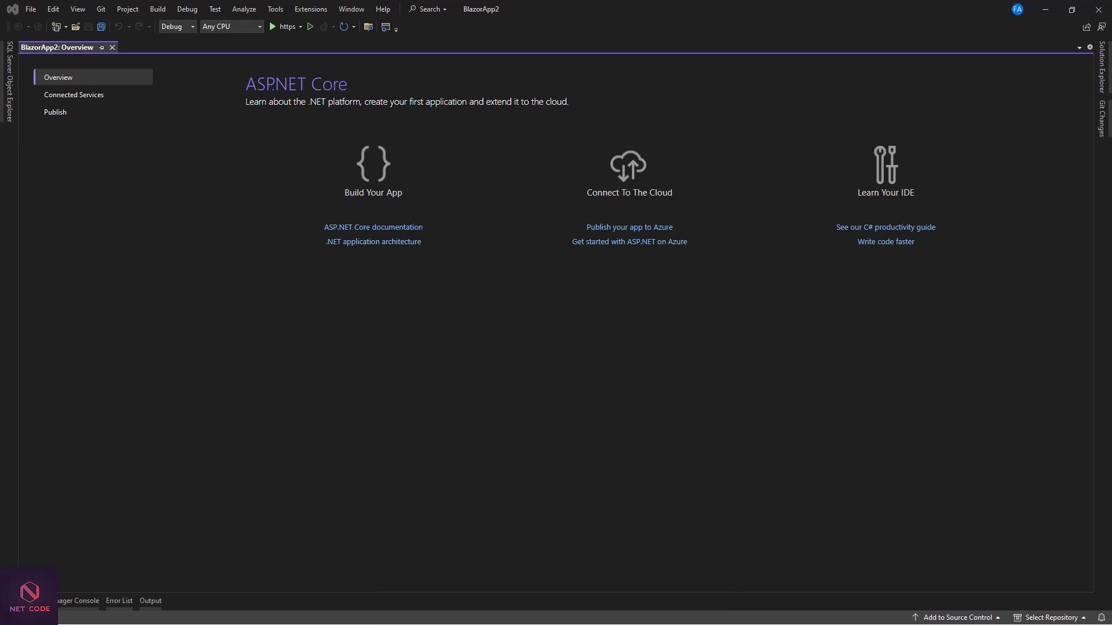
mouse_move(594, 200)
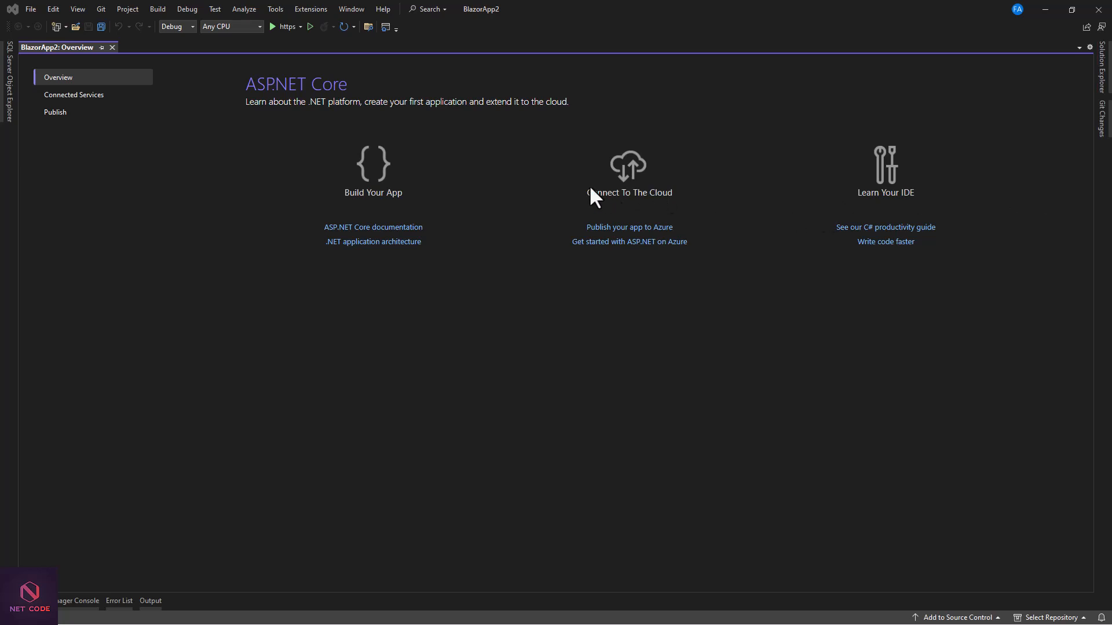
mouse_move(741, 126)
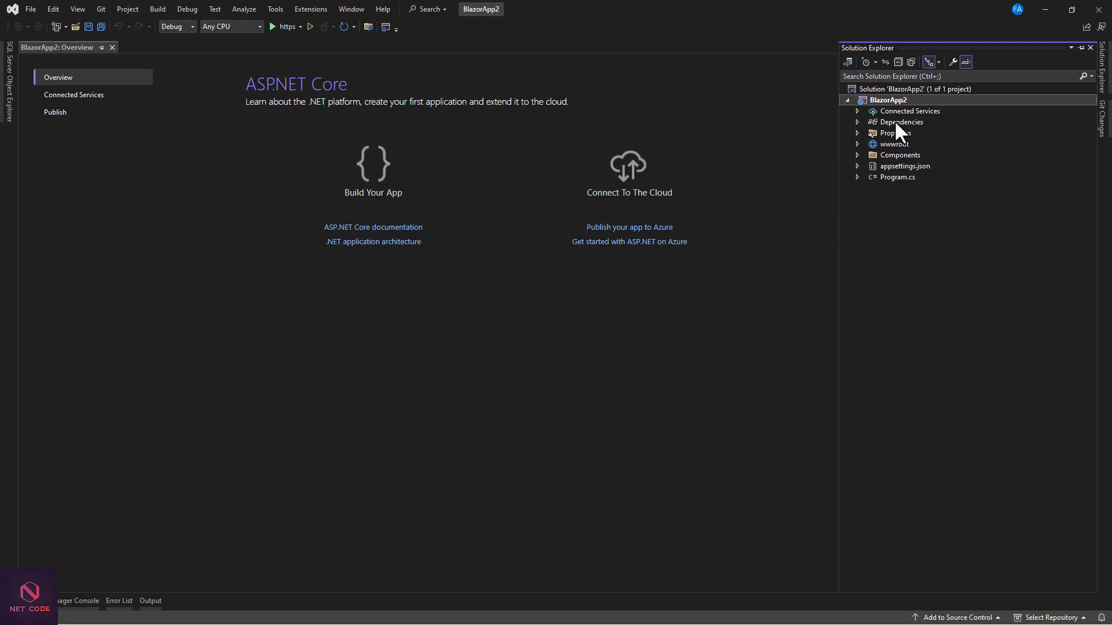
- Manage NuGet packages for BlazorApp2 and search Browse for 'NetcodeHub'
right_click(902, 122)
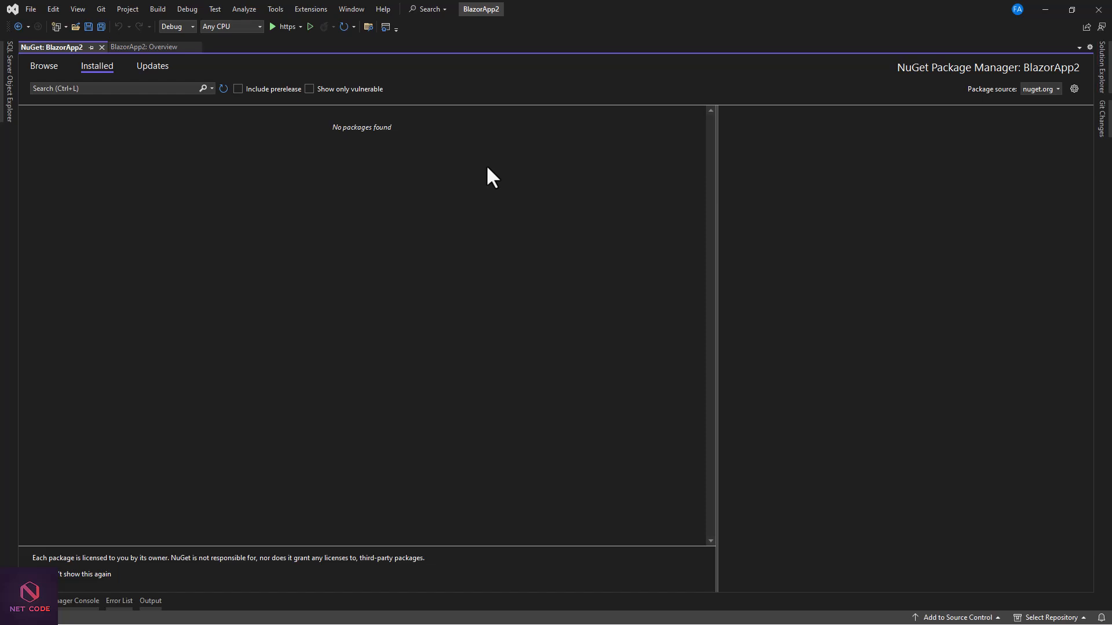
mouse_move(162, 71)
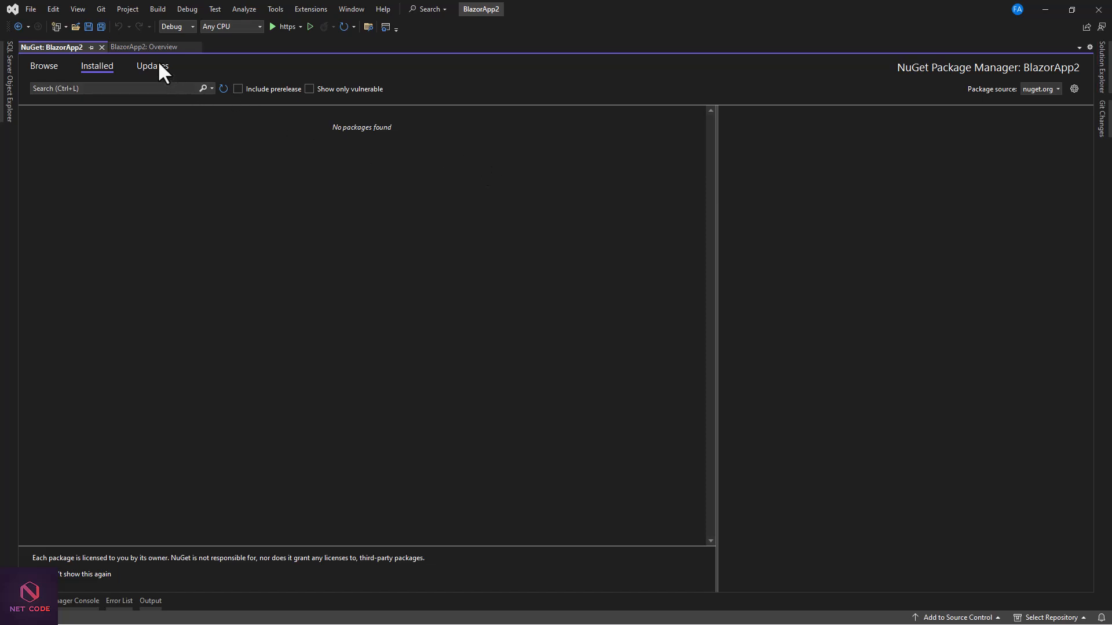
mouse_move(146, 46)
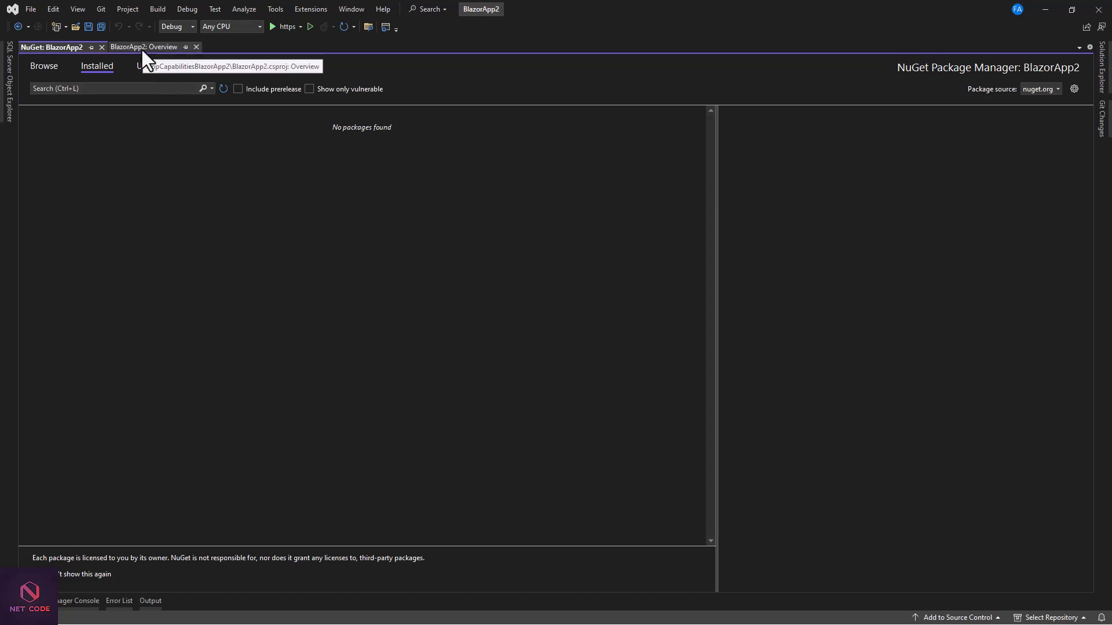
click(43, 66)
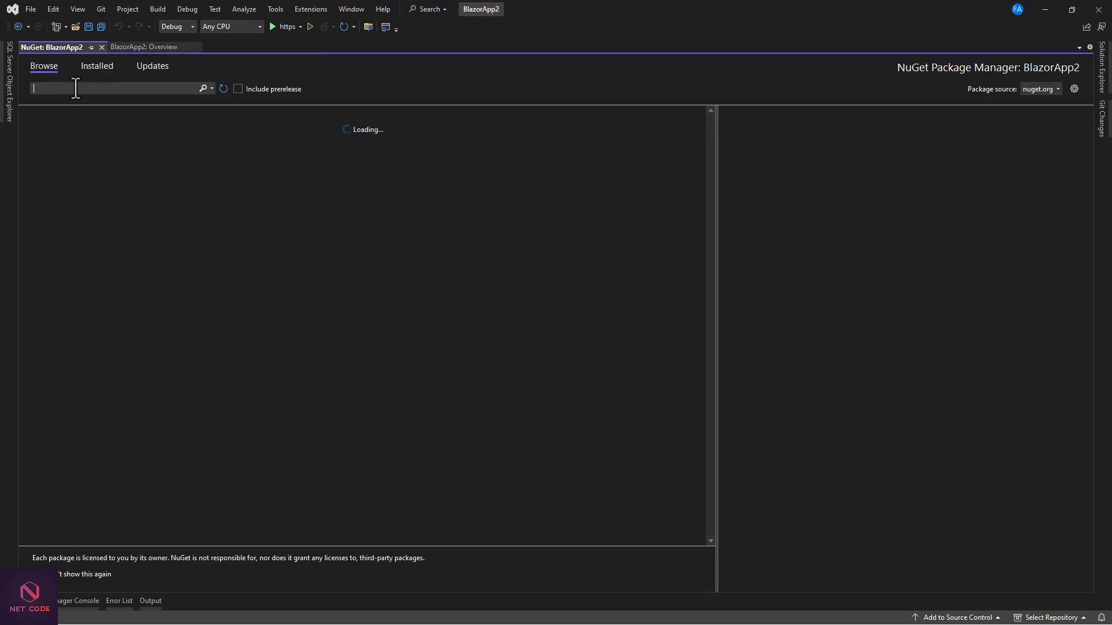
text(NetcodeHub)
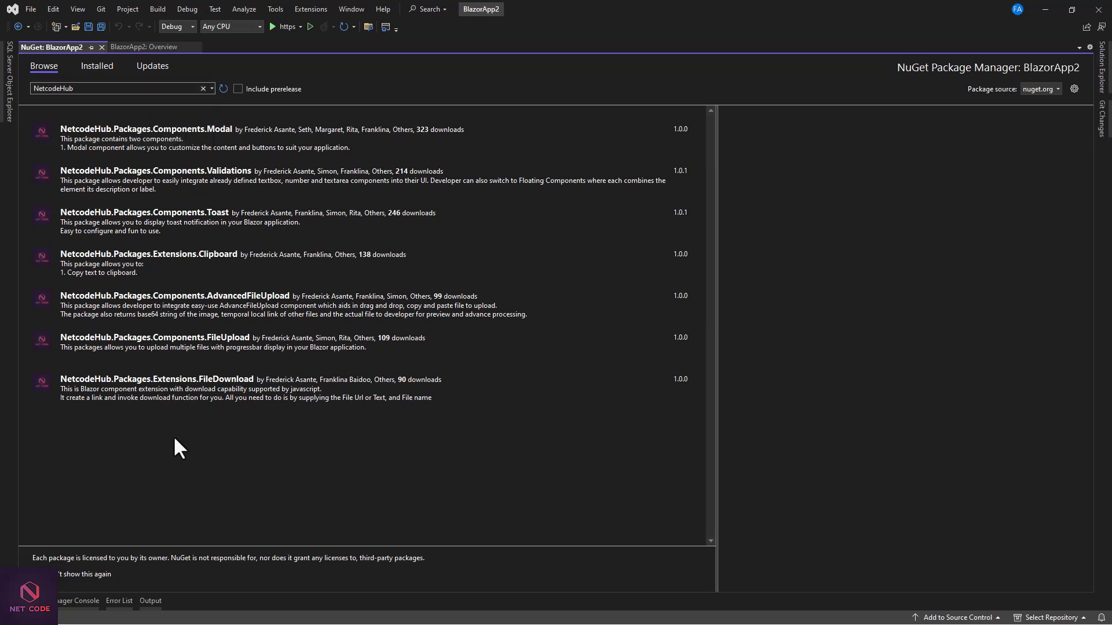
mouse_move(149, 213)
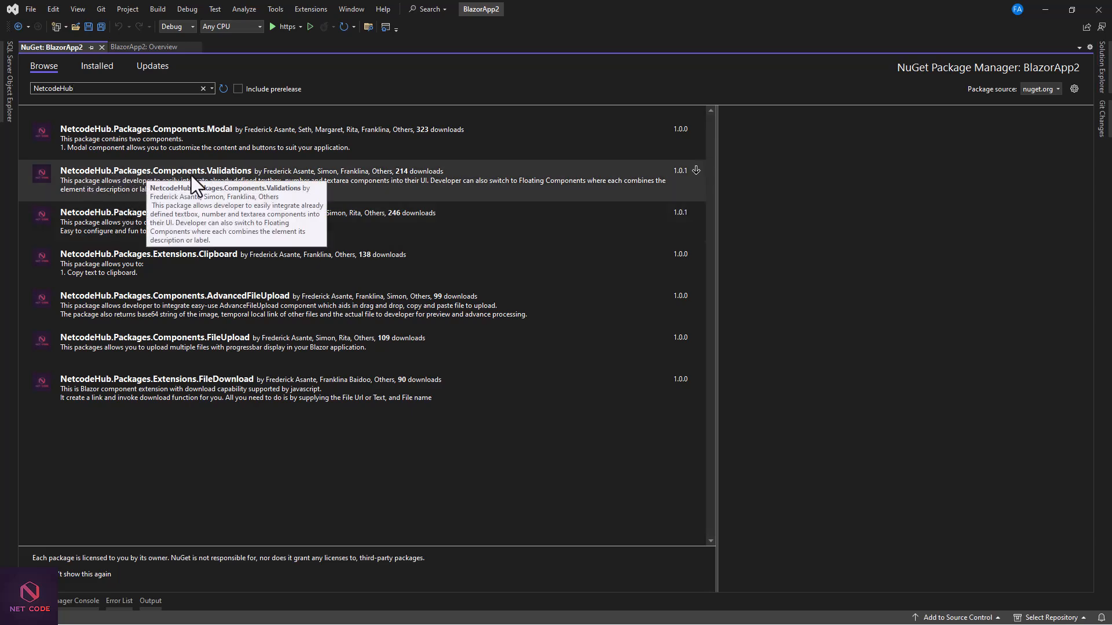
- Install NetcodeHub.Packages.Components.Validations 1.0.1 into BlazorApp2
click(157, 181)
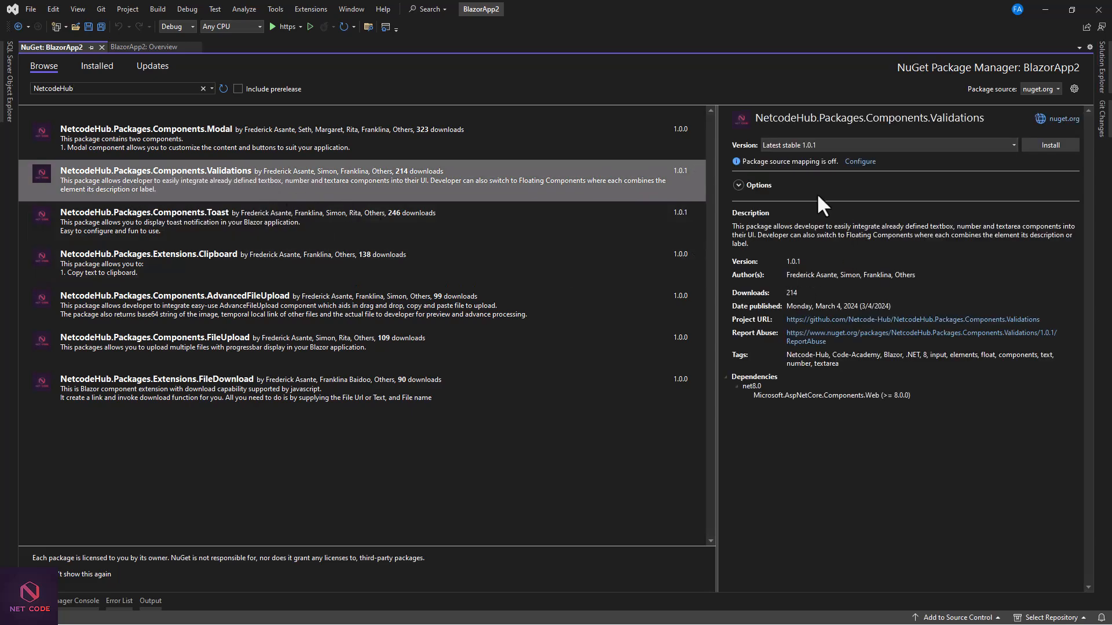
mouse_move(1018, 154)
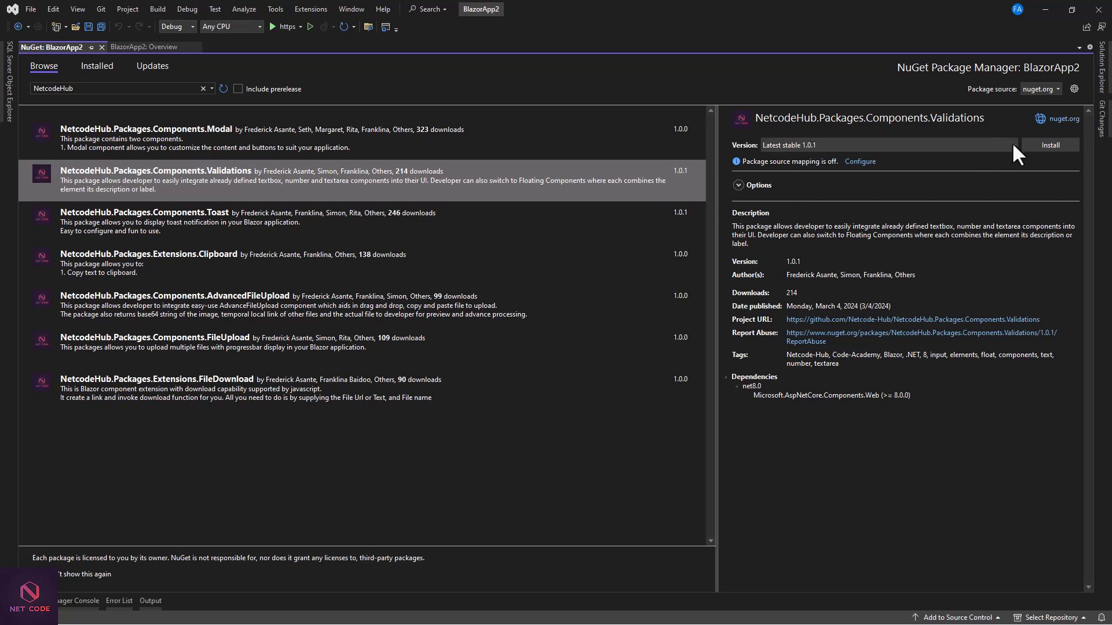
click(1012, 145)
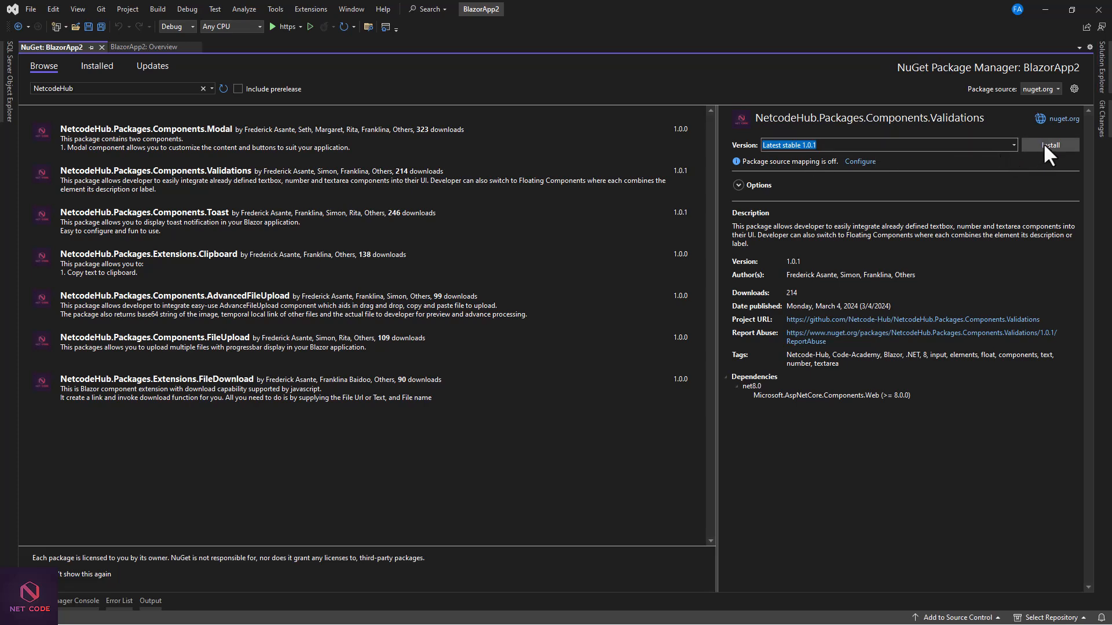
click(1050, 144)
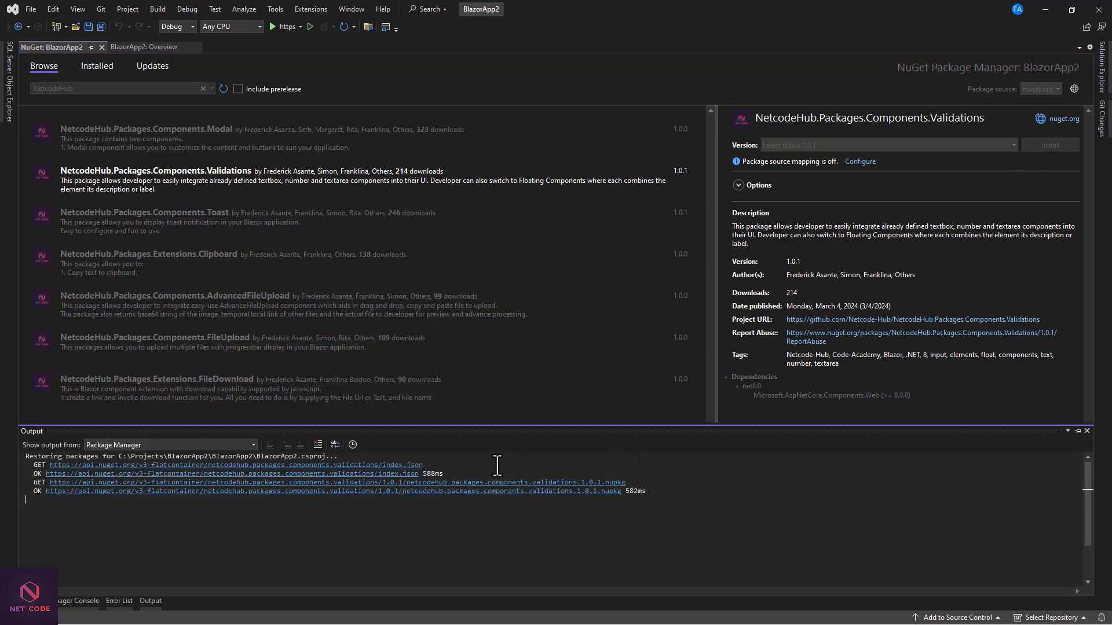
click(1050, 145)
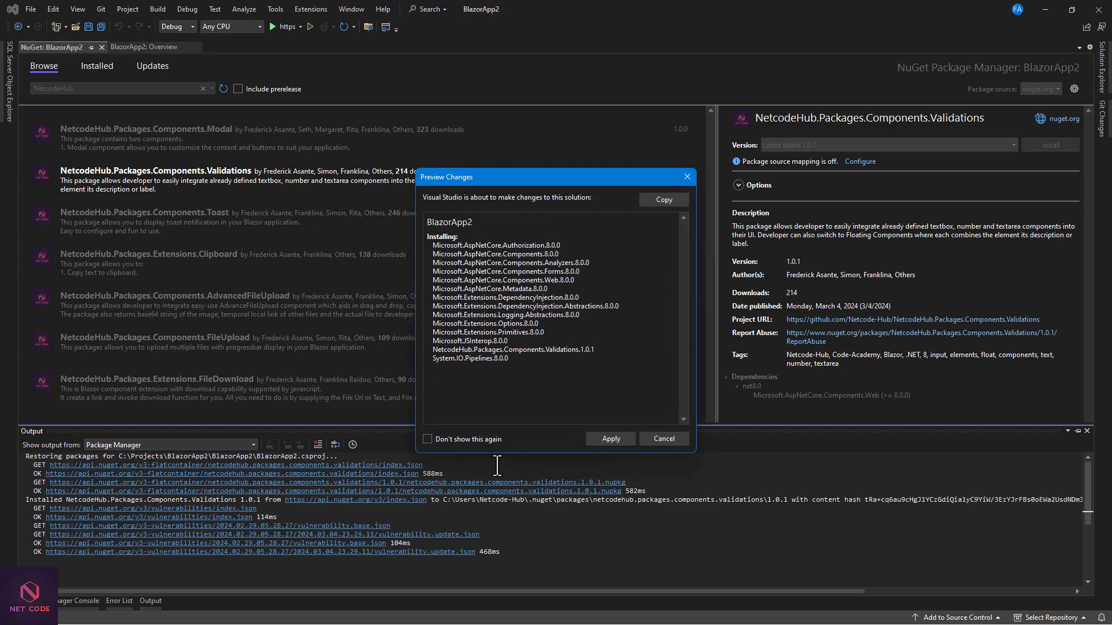
- Apply the previewed changes, accept the license, and close the NuGet tab
click(608, 438)
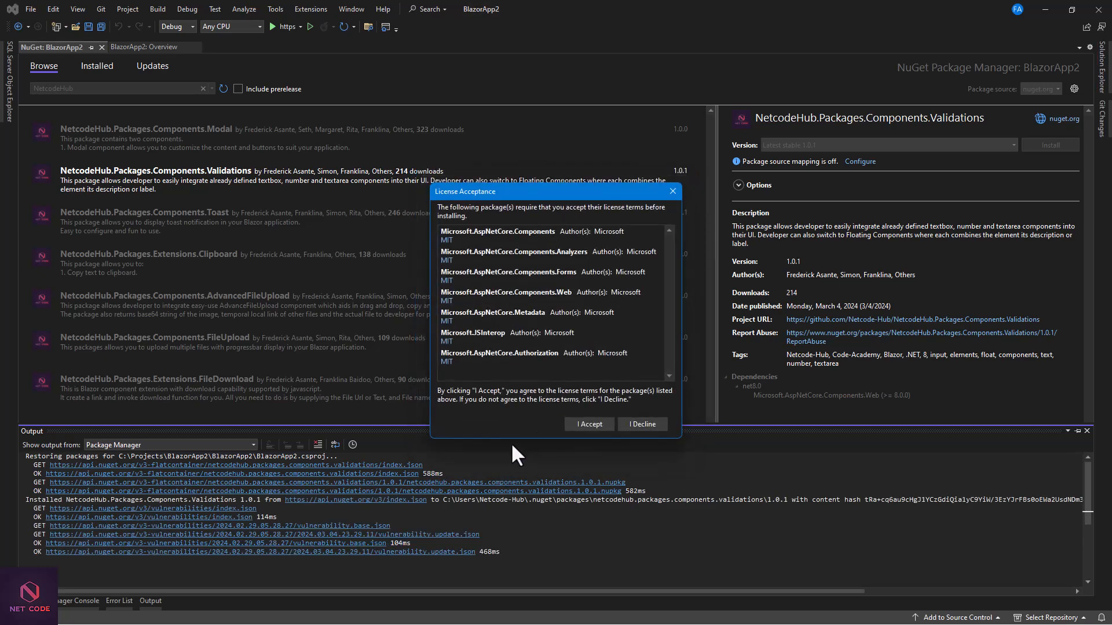
click(589, 424)
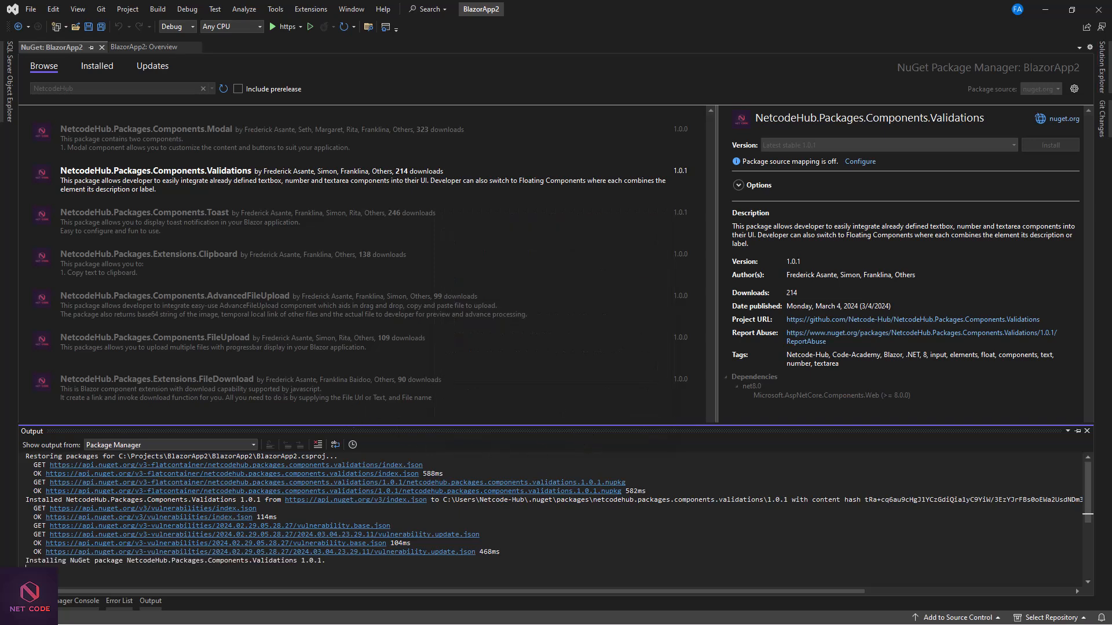
click(118, 601)
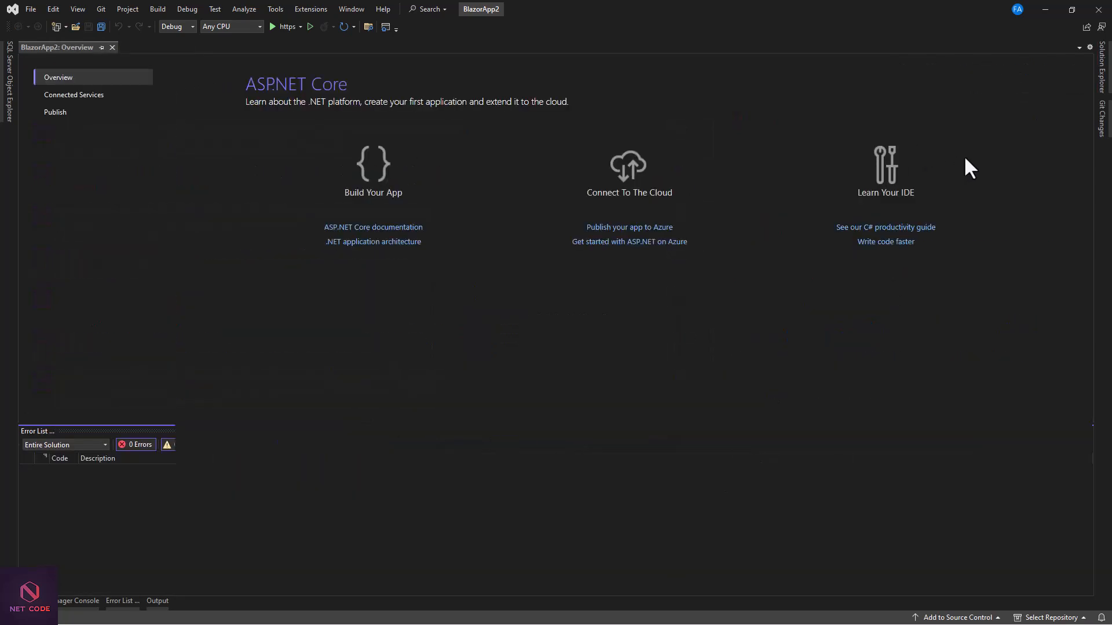
- Expand Dependencies > Packages and Components > Pages, selecting Home.razor
click(1102, 77)
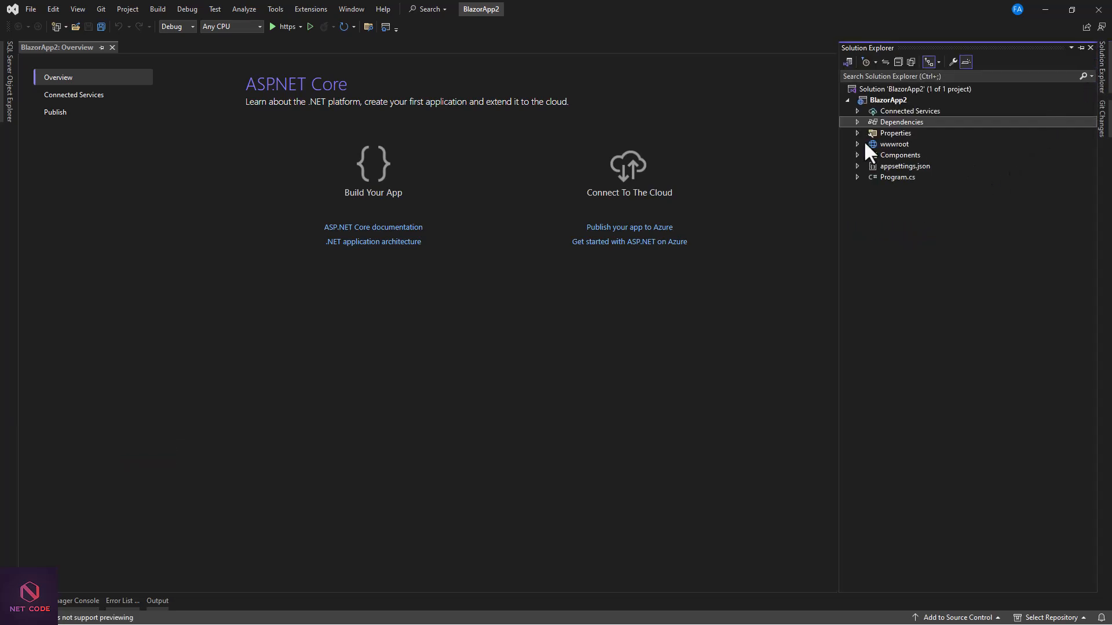
click(857, 122)
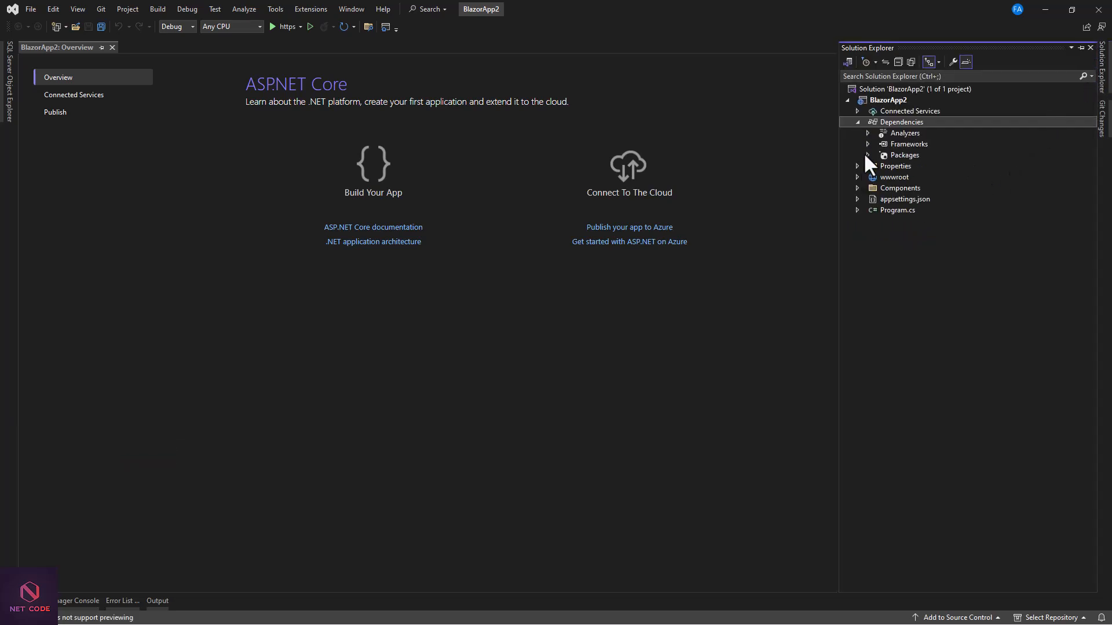
click(868, 154)
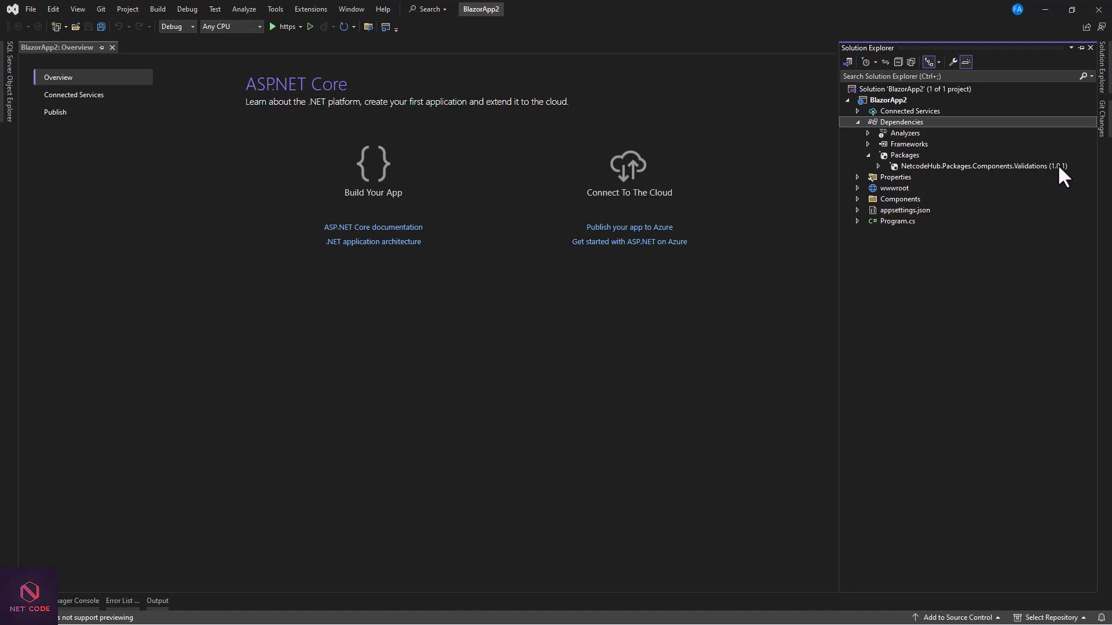
mouse_move(888, 181)
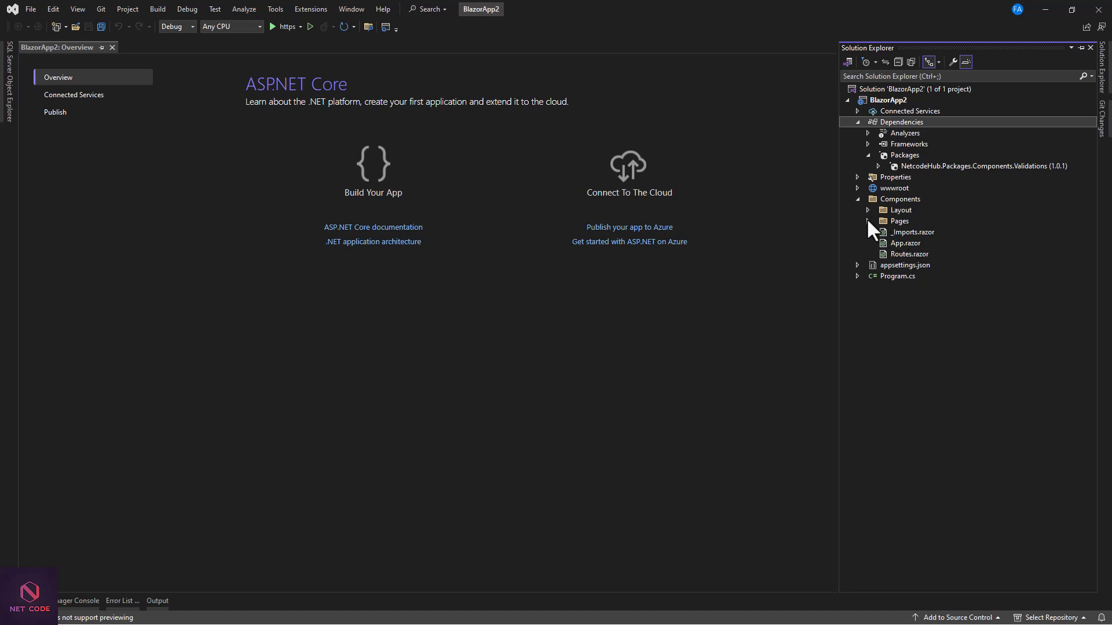
click(867, 220)
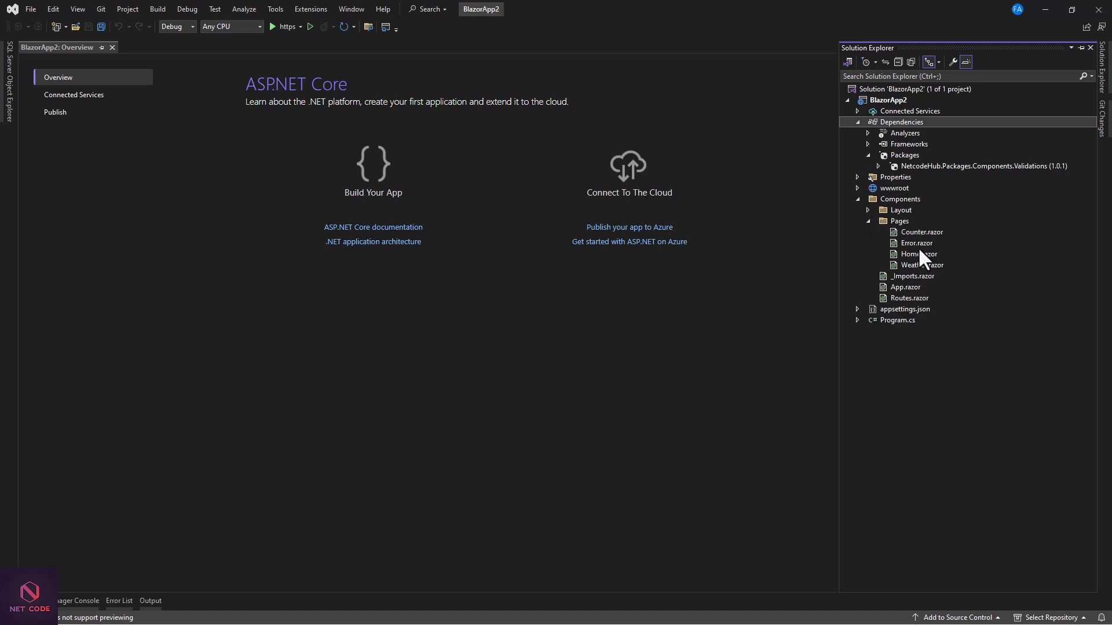
click(919, 254)
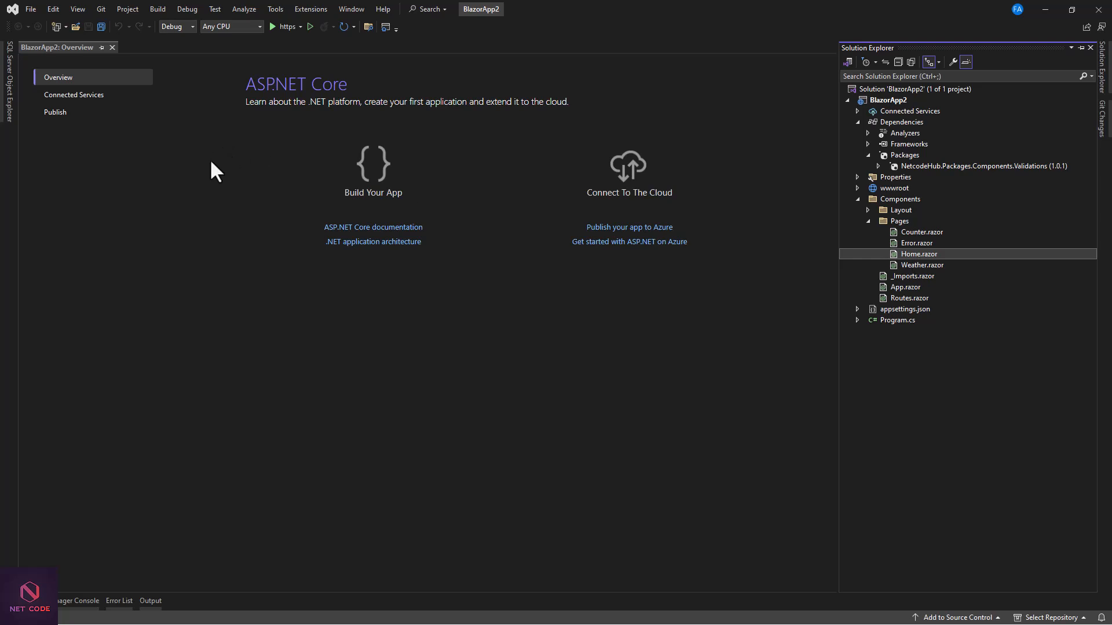
- Add Floating inputs each with a ValidationMessage to Home.razor's EditForm
double_click(918, 253)
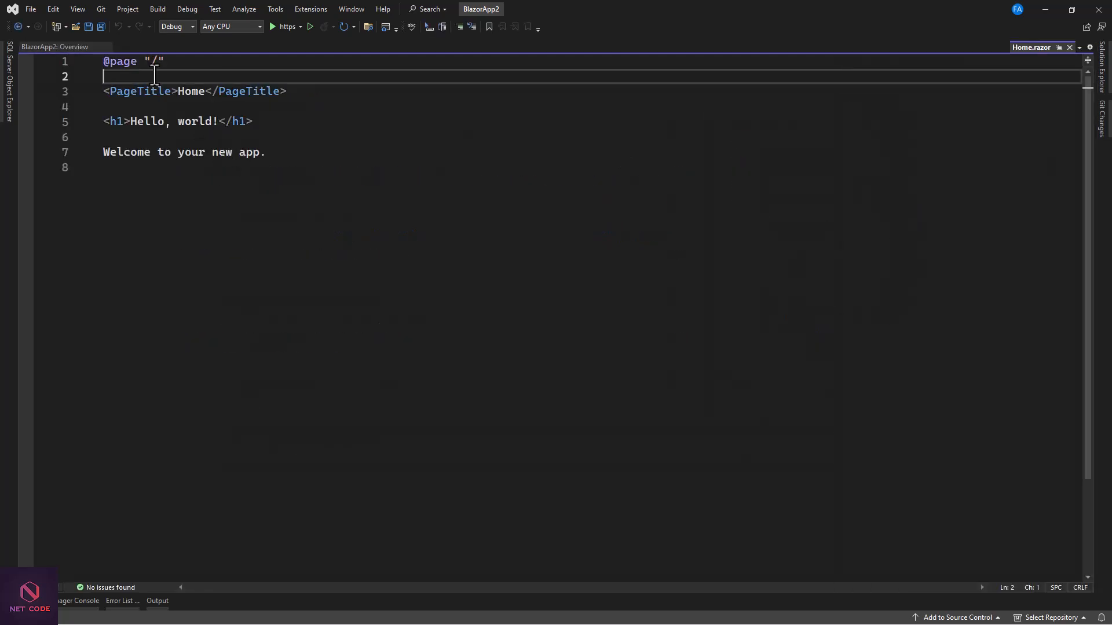
text(@using NetcodeHub.Packages.Components.Validations.OnInput)
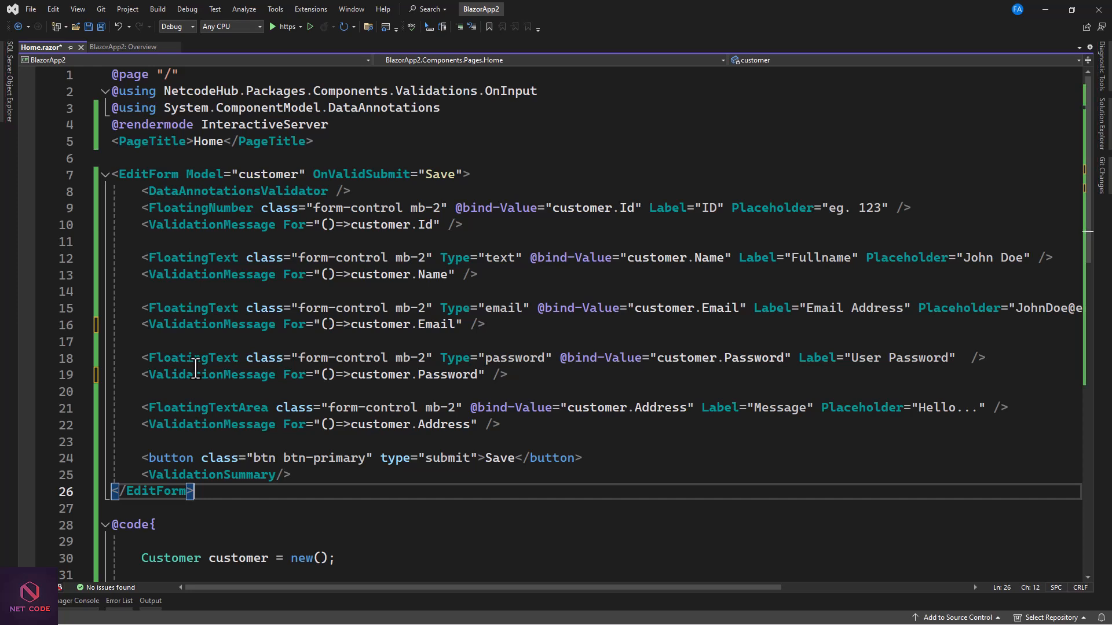
mouse_move(437, 274)
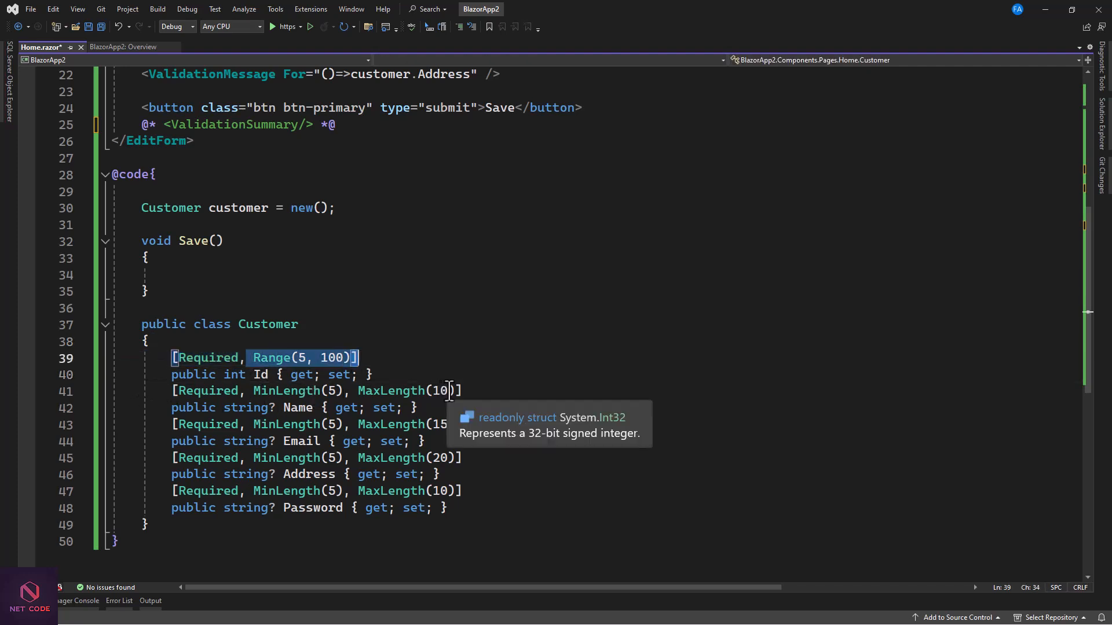
- Append EmailAddress to the Email property's attributes and comment out ValidationSummary
text(, EmailAddress)
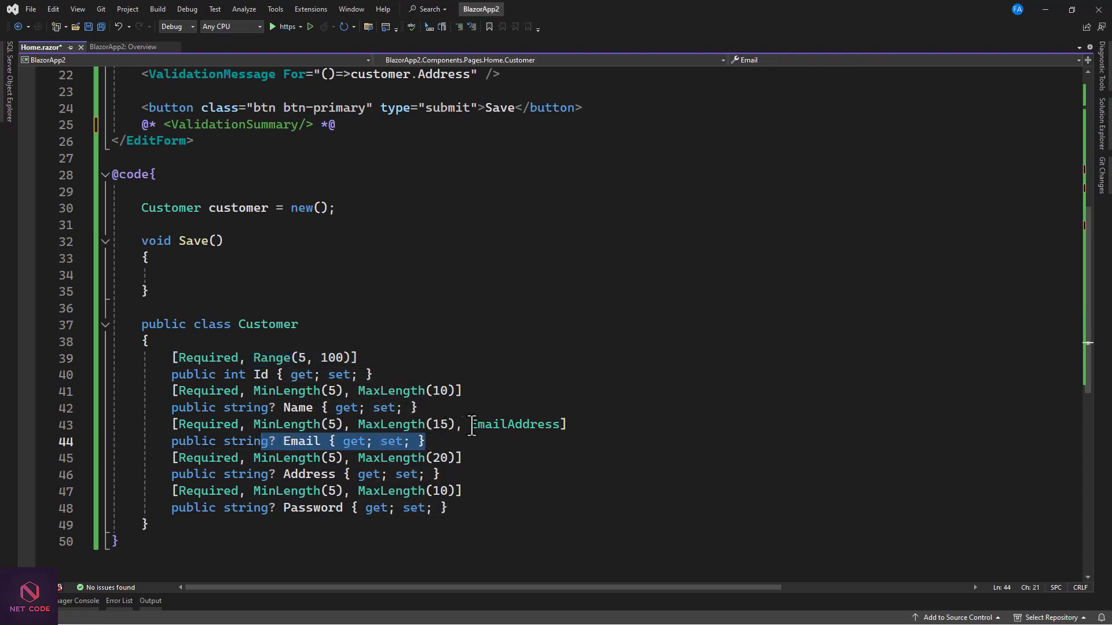
double_click(513, 424)
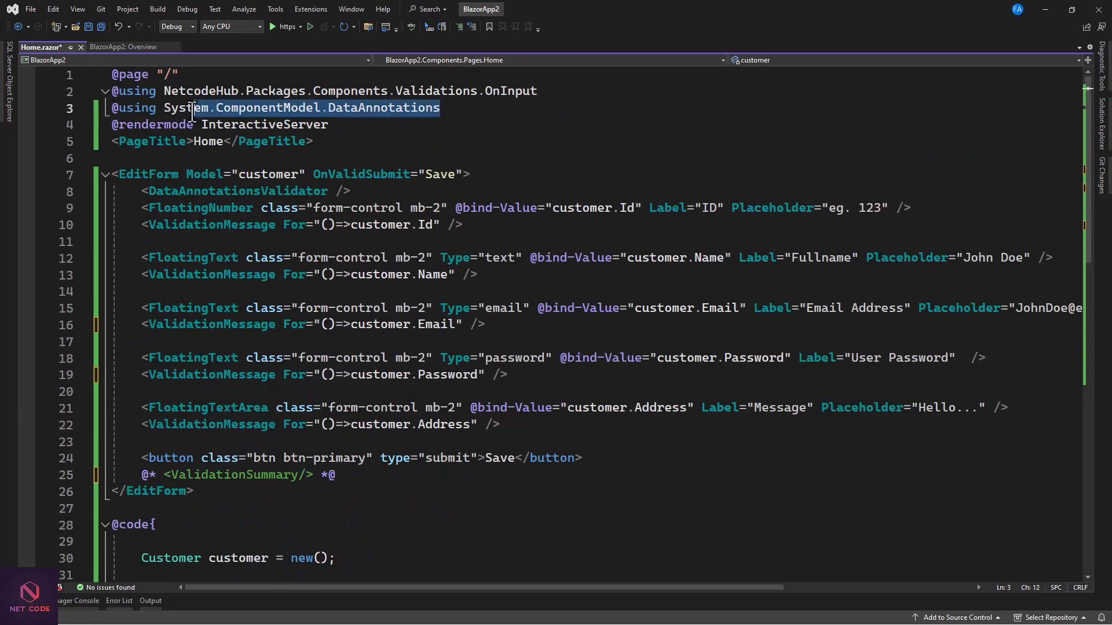
scroll(down, 3)
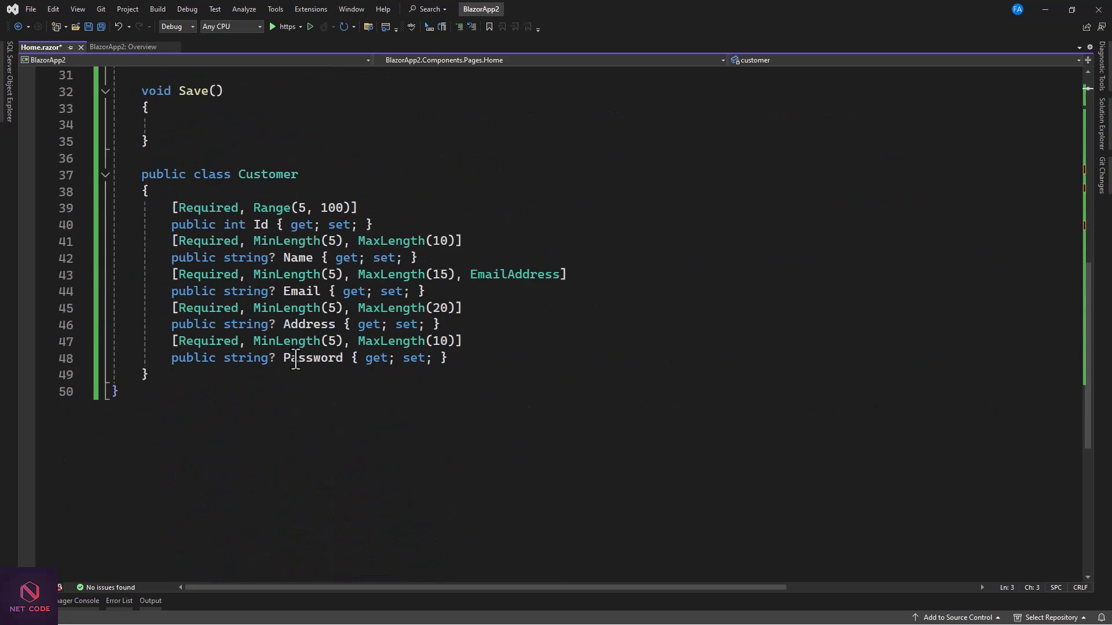
mouse_move(312, 358)
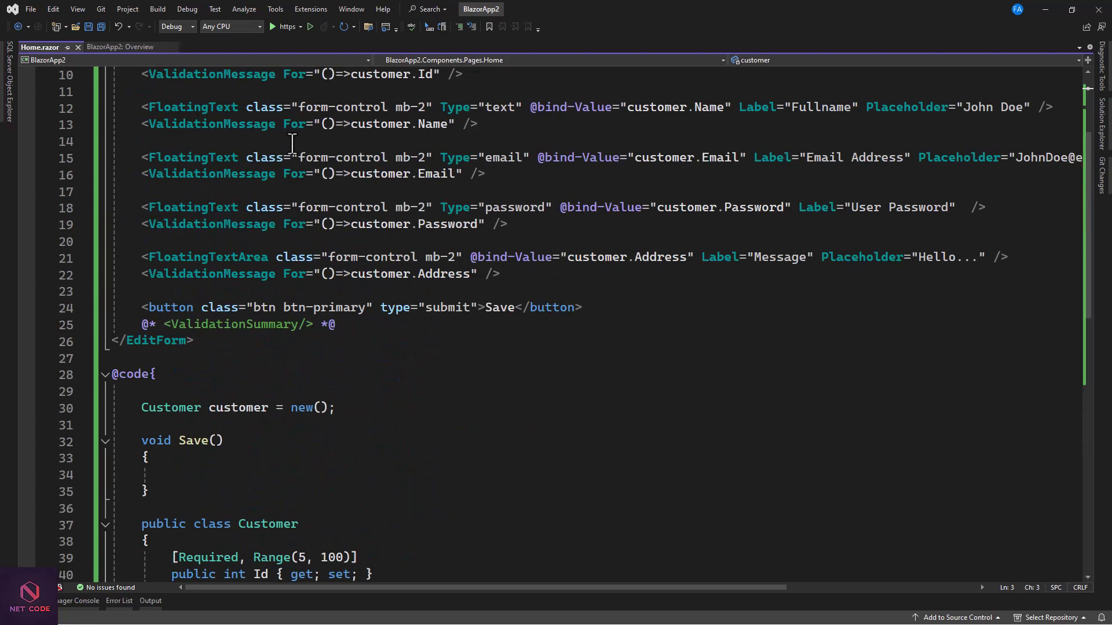
- Launch BlazorApp2 via the https Start button
click(285, 26)
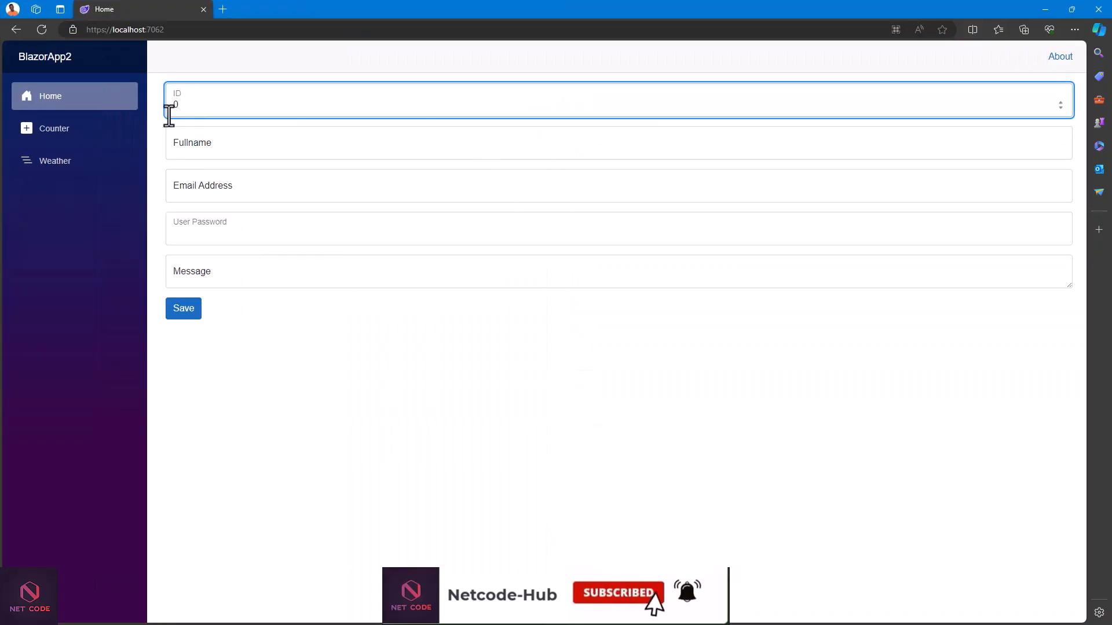
- Enter a Message, ID 5 then 500, and short Fullname and Email values to trigger messages
click(183, 308)
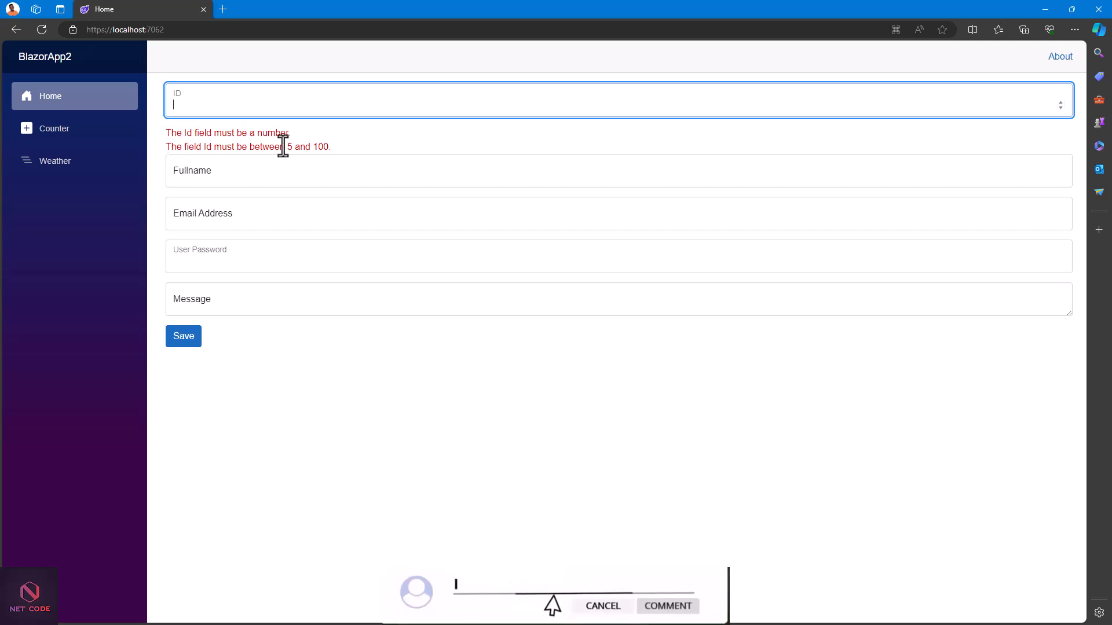
text(I would like to hear from y)
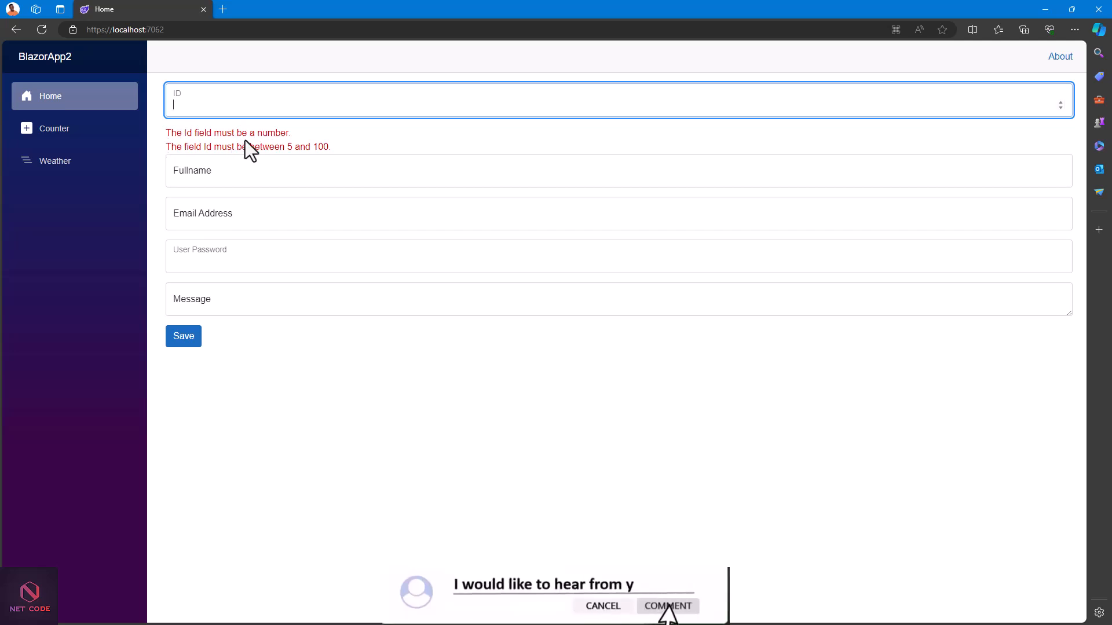
text(5)
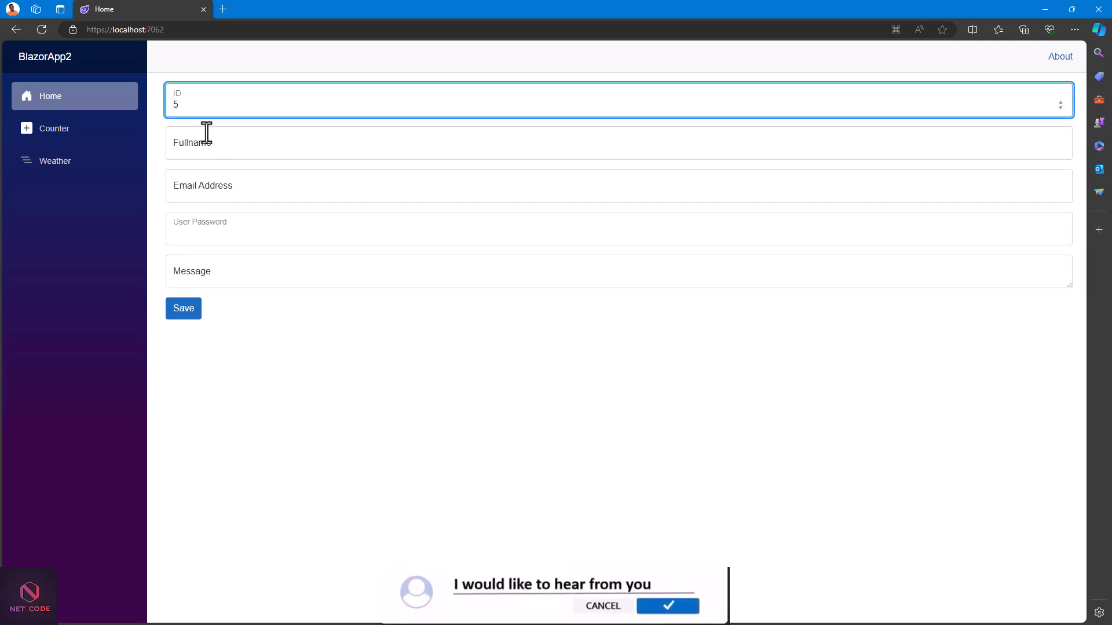
text(500)
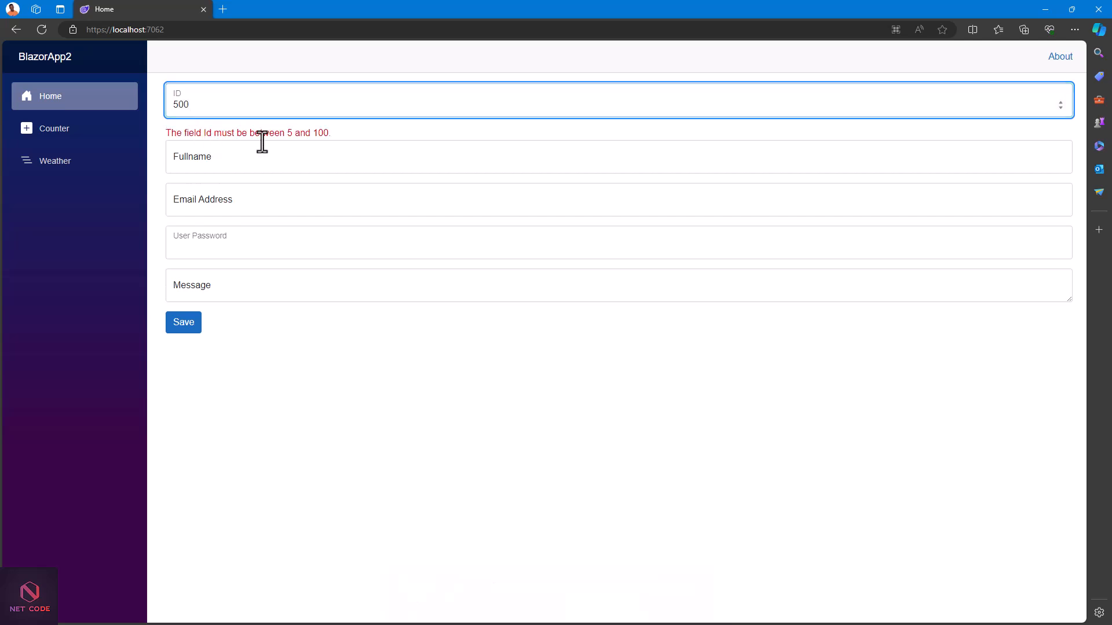
mouse_move(246, 134)
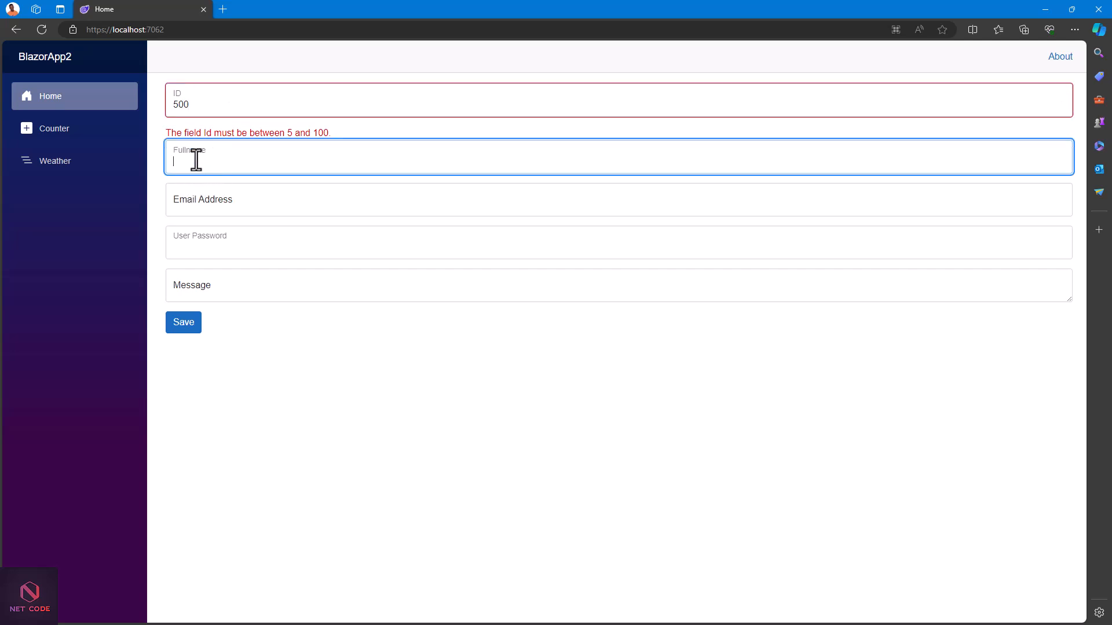
text(frfgf)
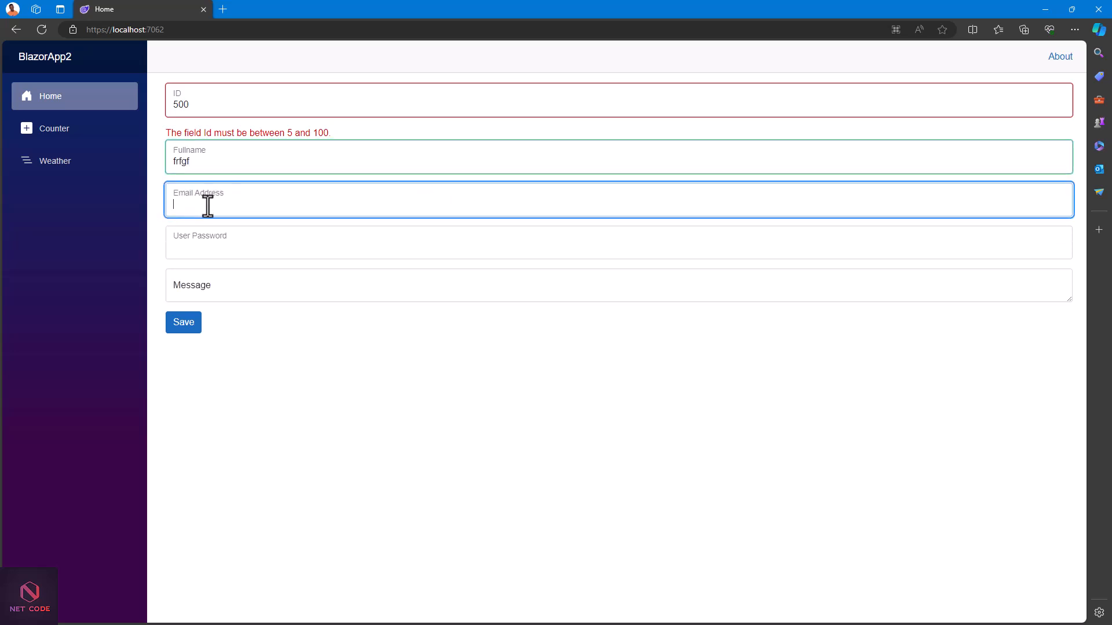
text(sd@)
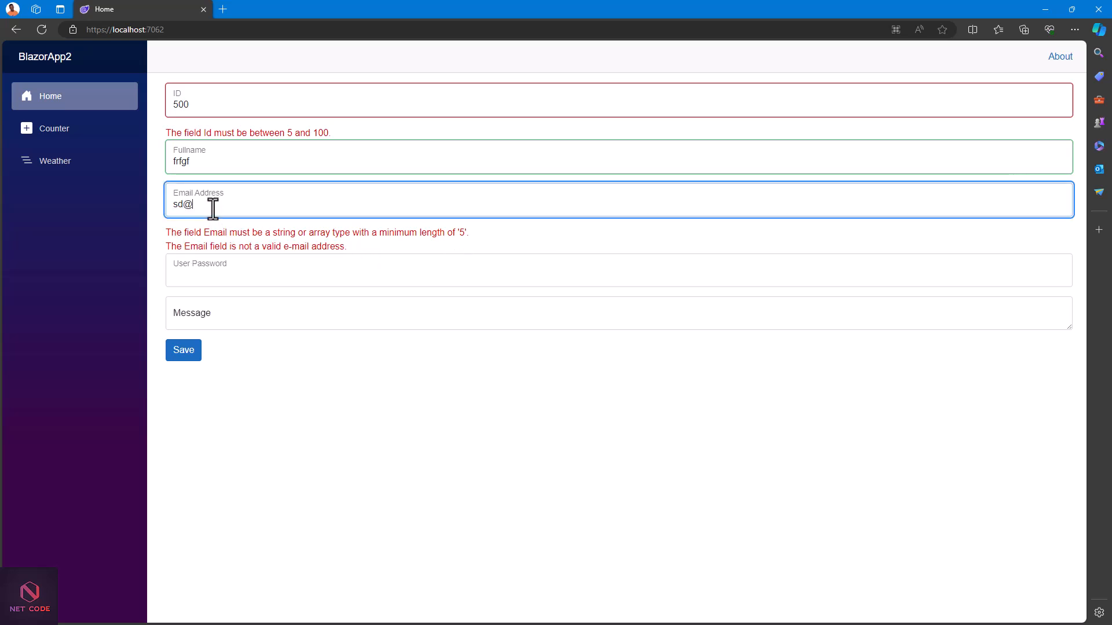
text(m.)
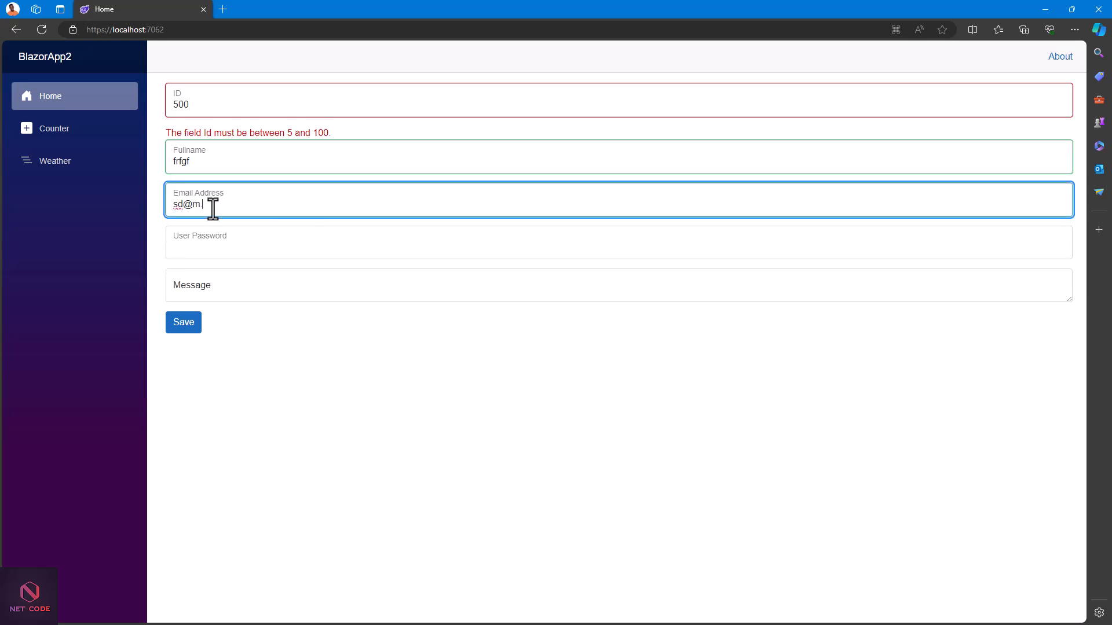
- Enter an over-long User Password to trigger its 10-character limit message
click(618, 242)
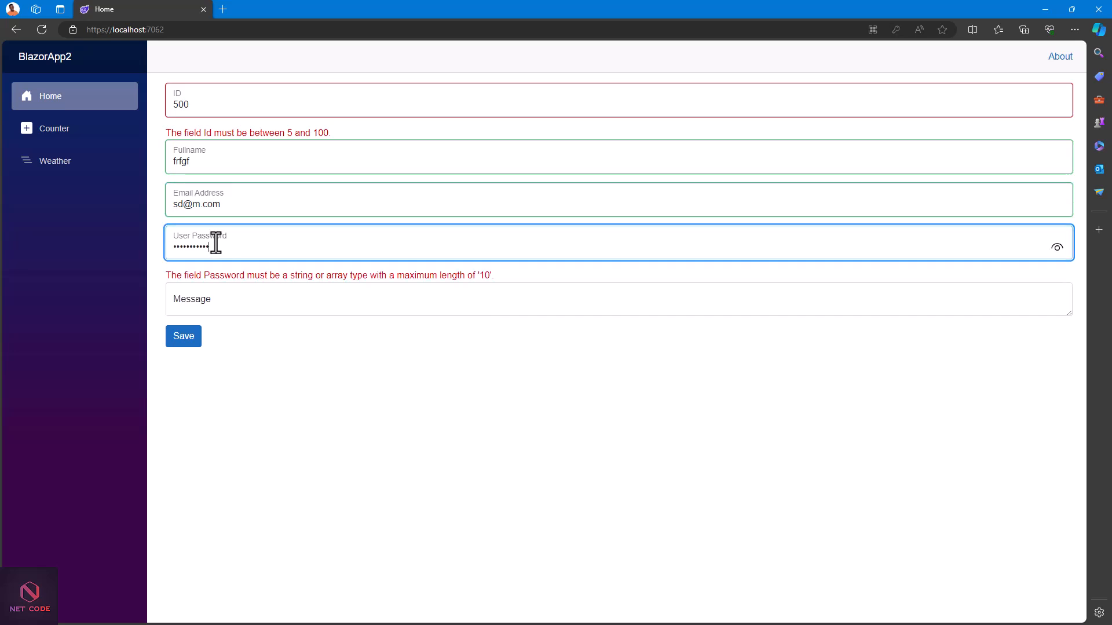
text(g)
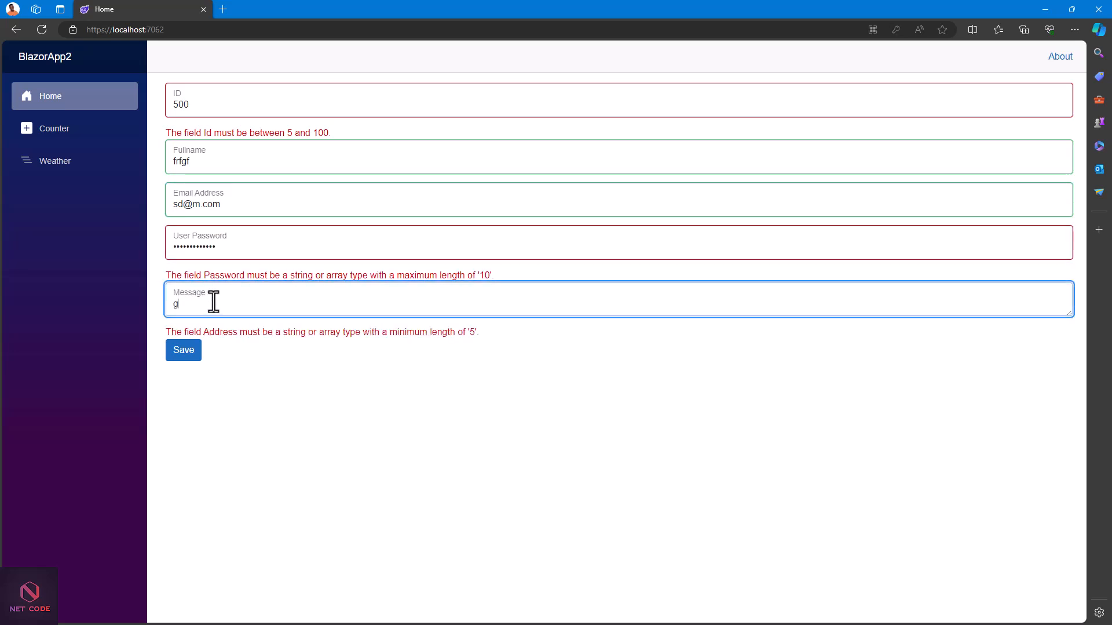
text(hhghghgh)
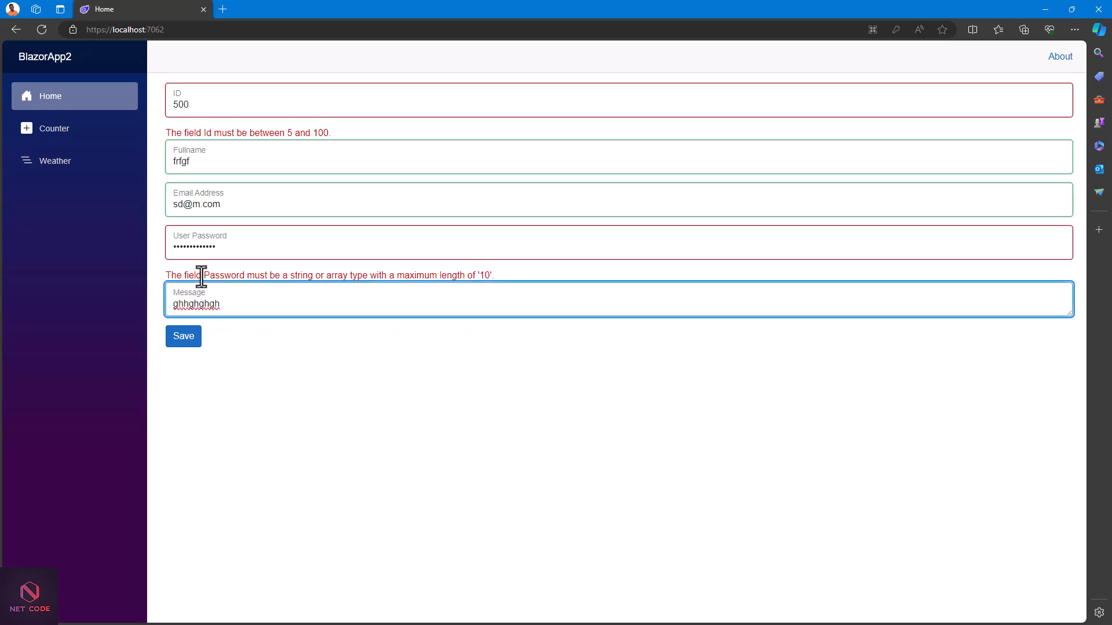
mouse_move(1073, 491)
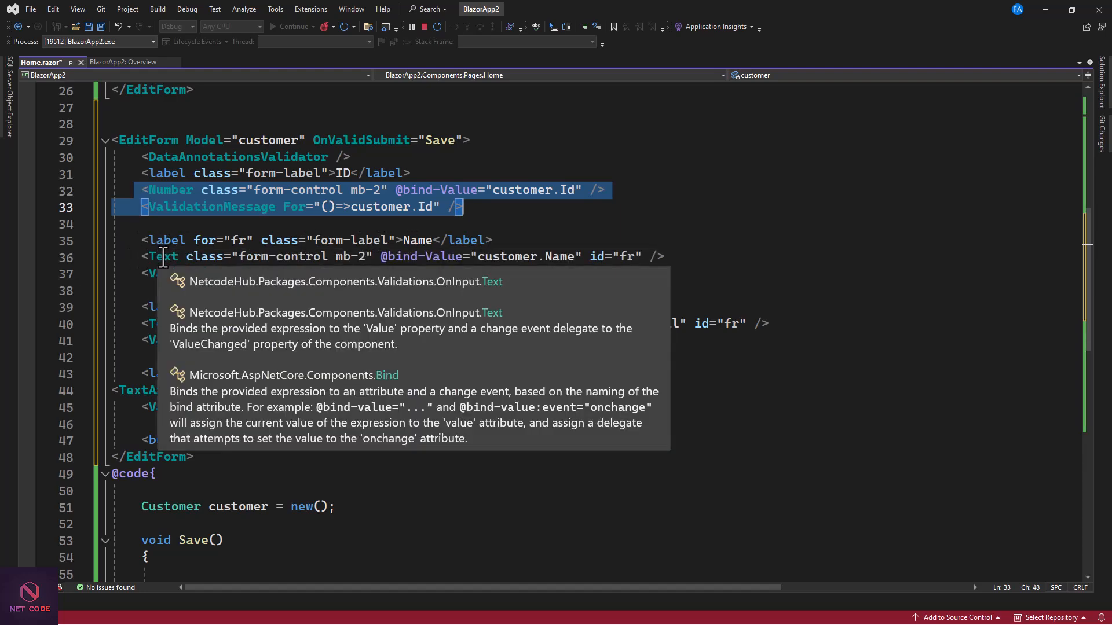
- Add Type="text" to the Name input and remove id="fr" from Name and Email
key(Escape)
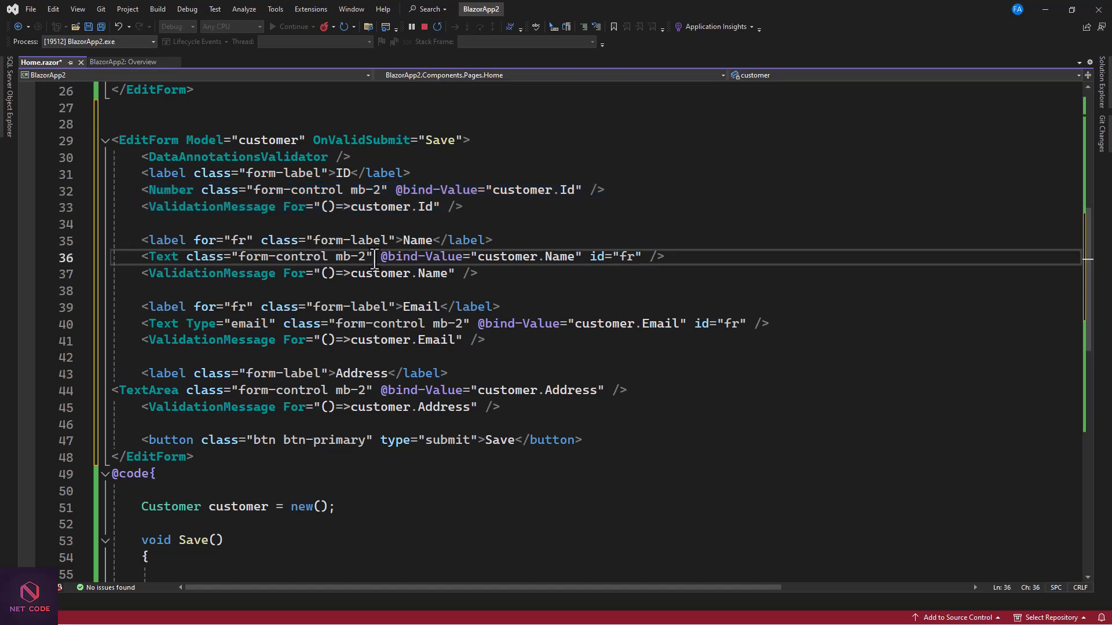
text(Type="text)
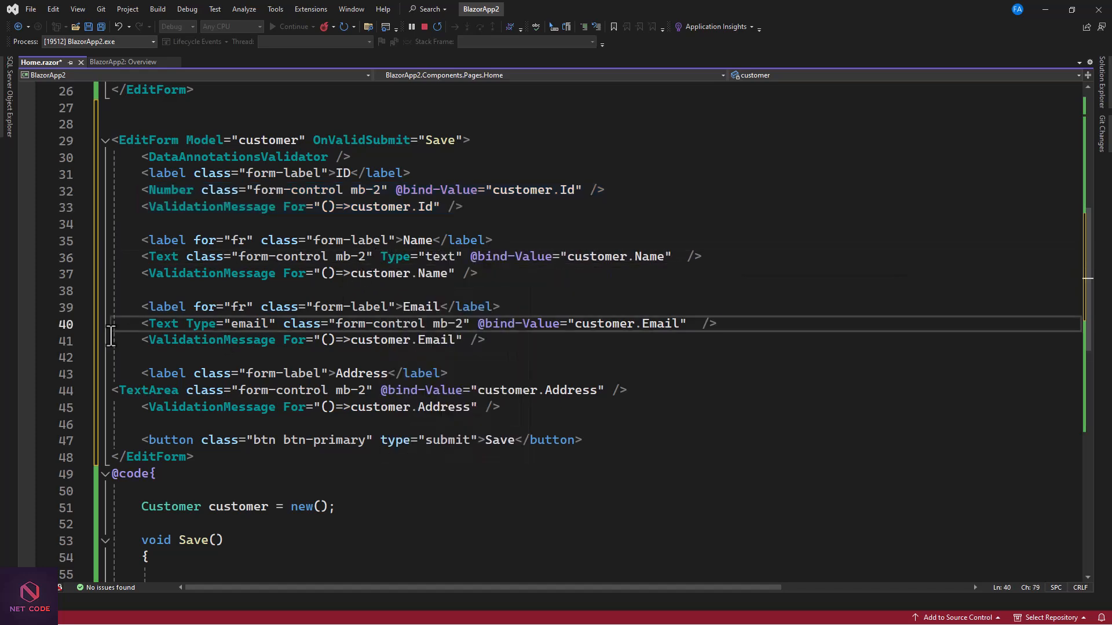
click(177, 323)
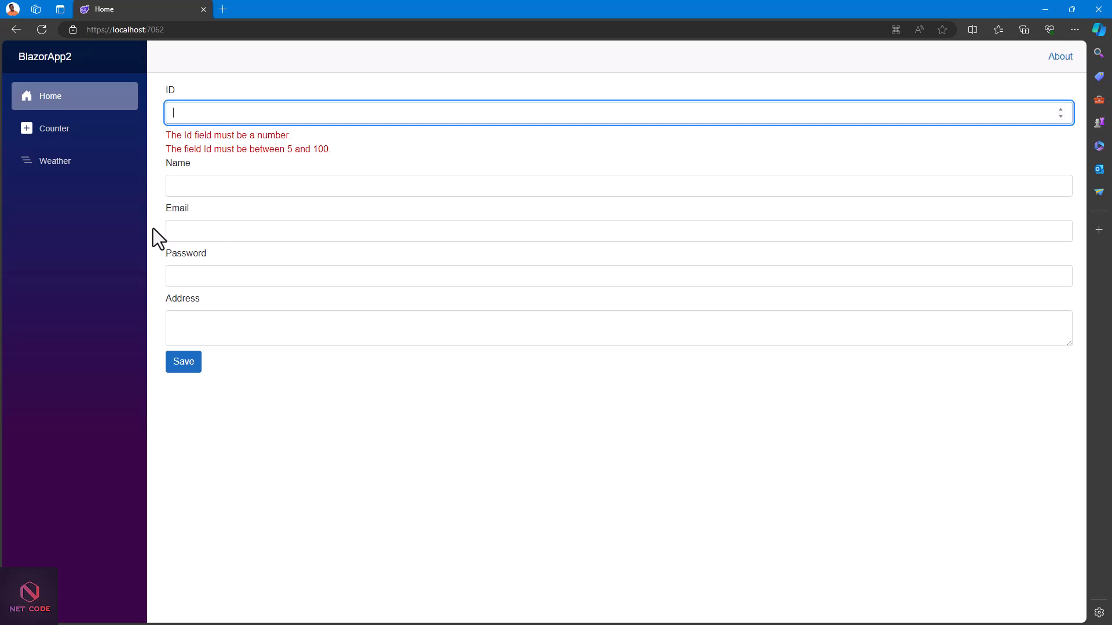
- Enter ID 67 and short Name and Email strings to show minimum-length errors
text(67)
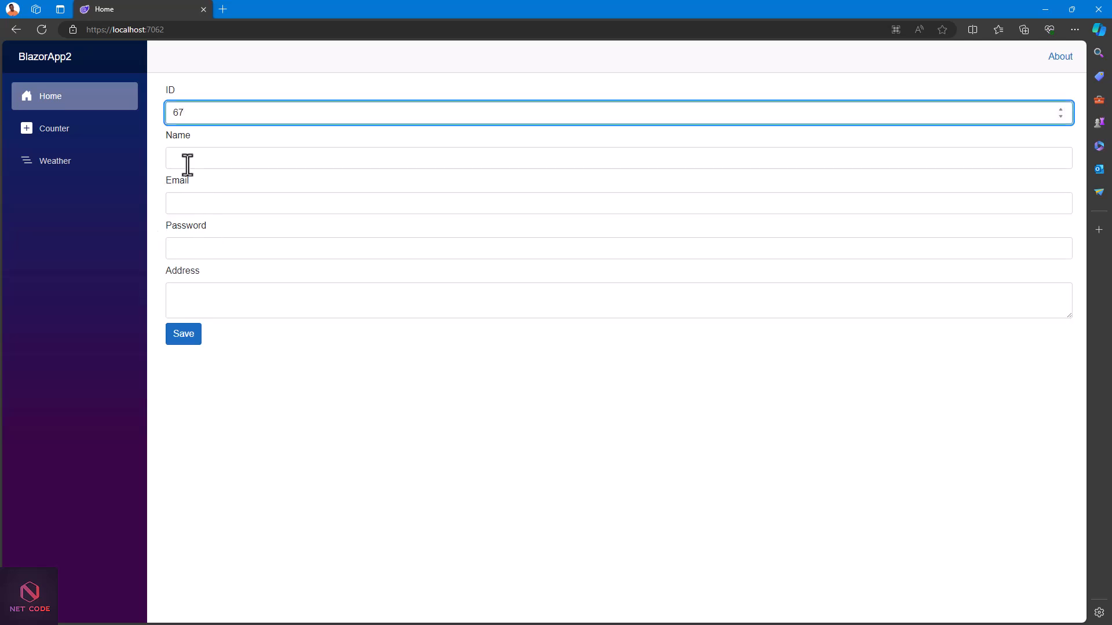
text(h)
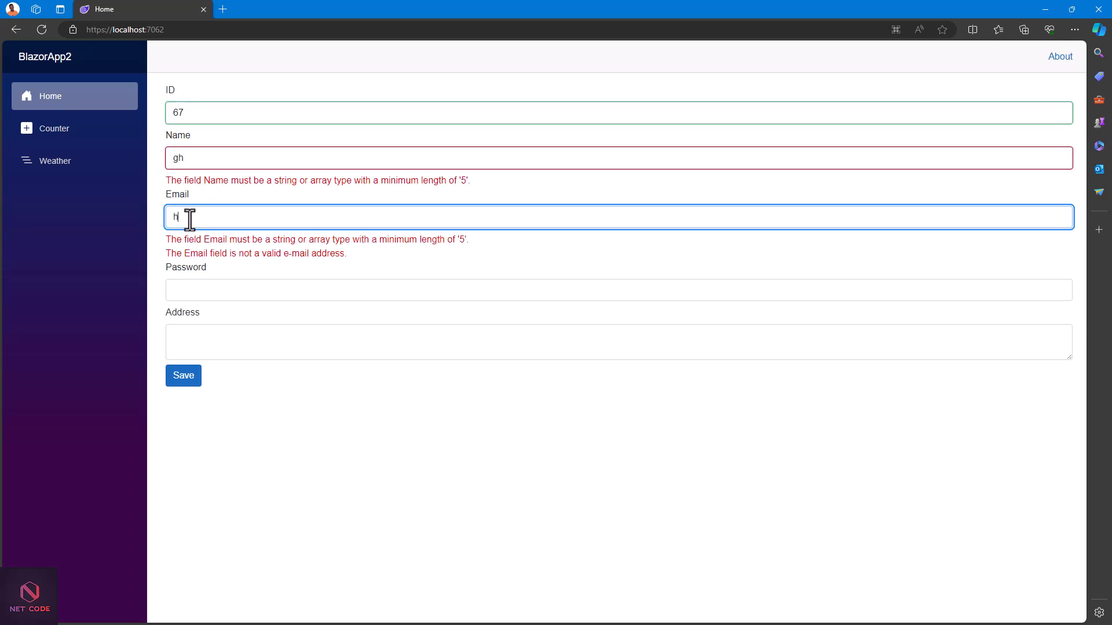
text(gh)
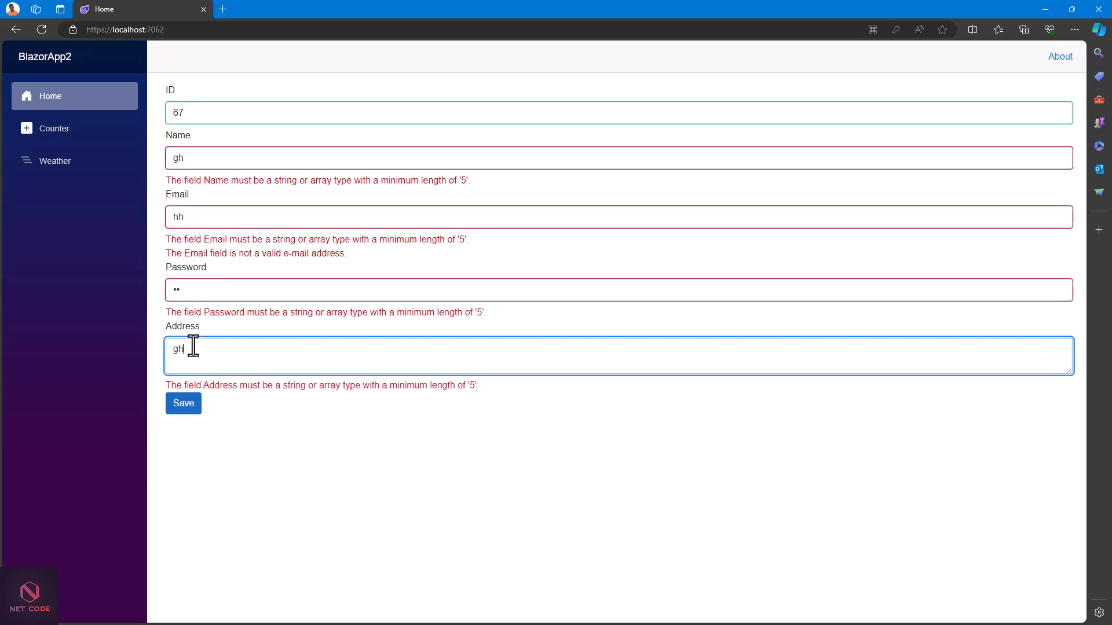